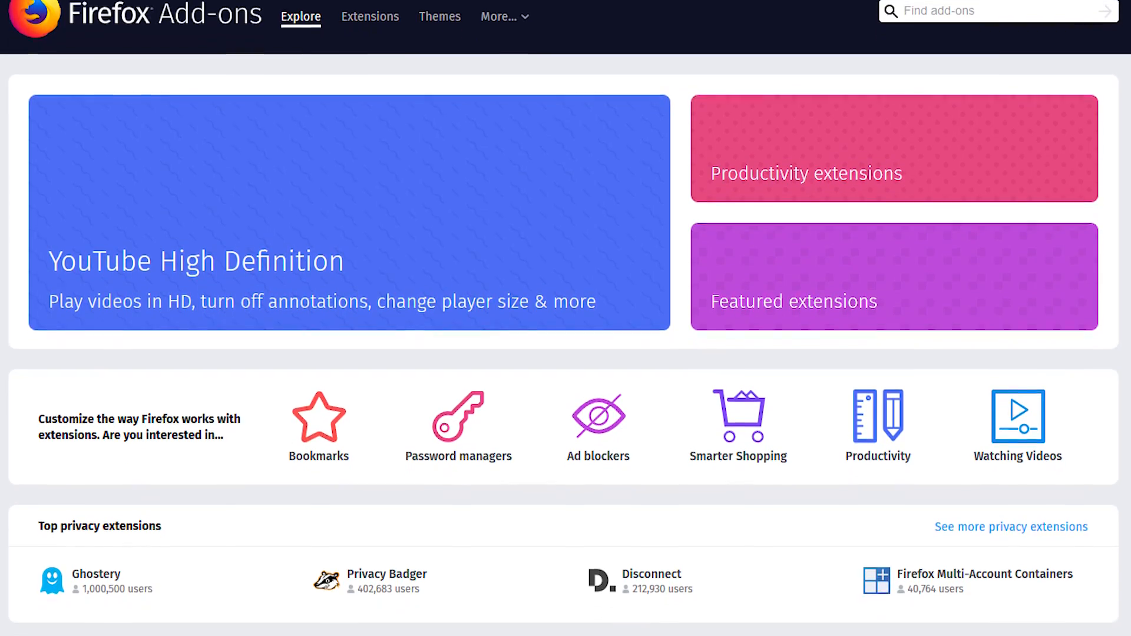
# Scroll through the Stylish listing's description, ratings and screenshots.
pyautogui.scroll(-3)
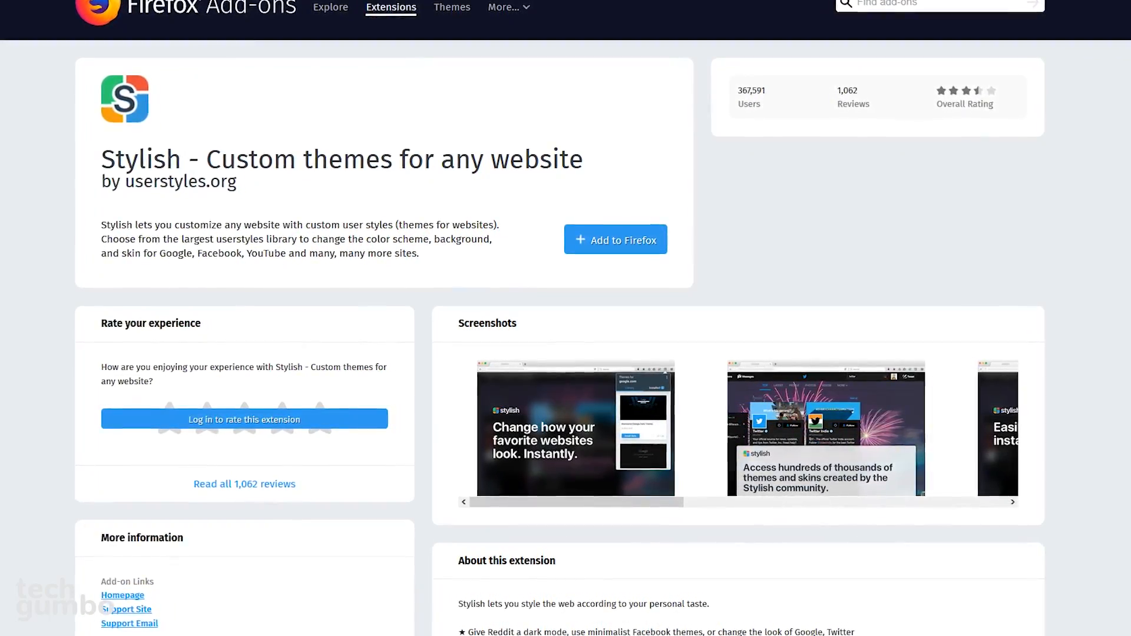
pyautogui.scroll(-3)
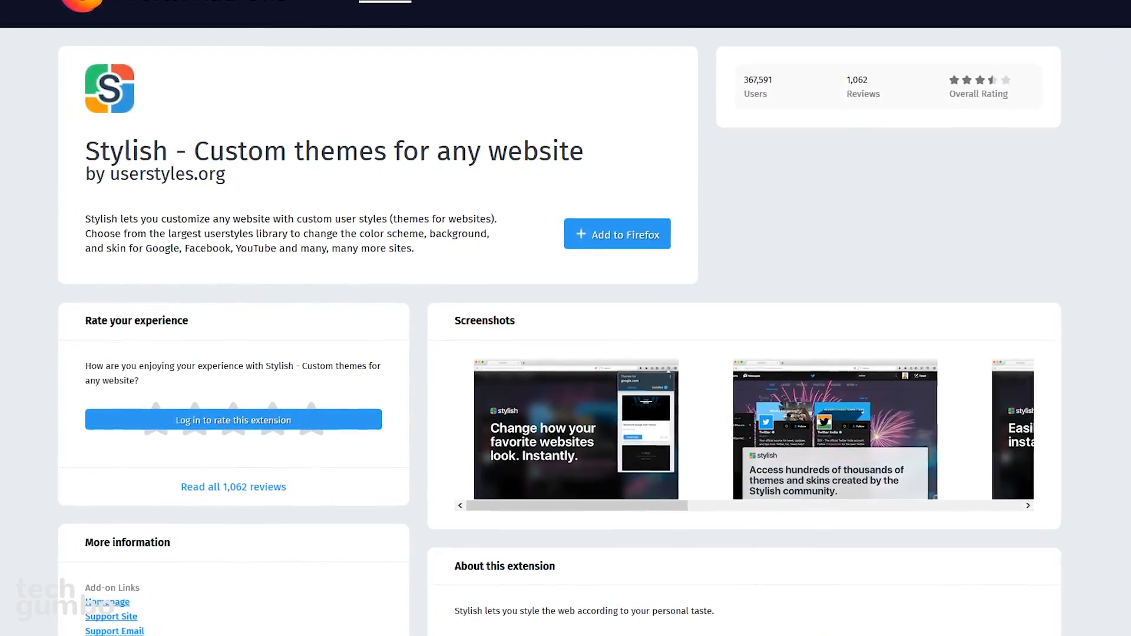
pyautogui.scroll(-3)
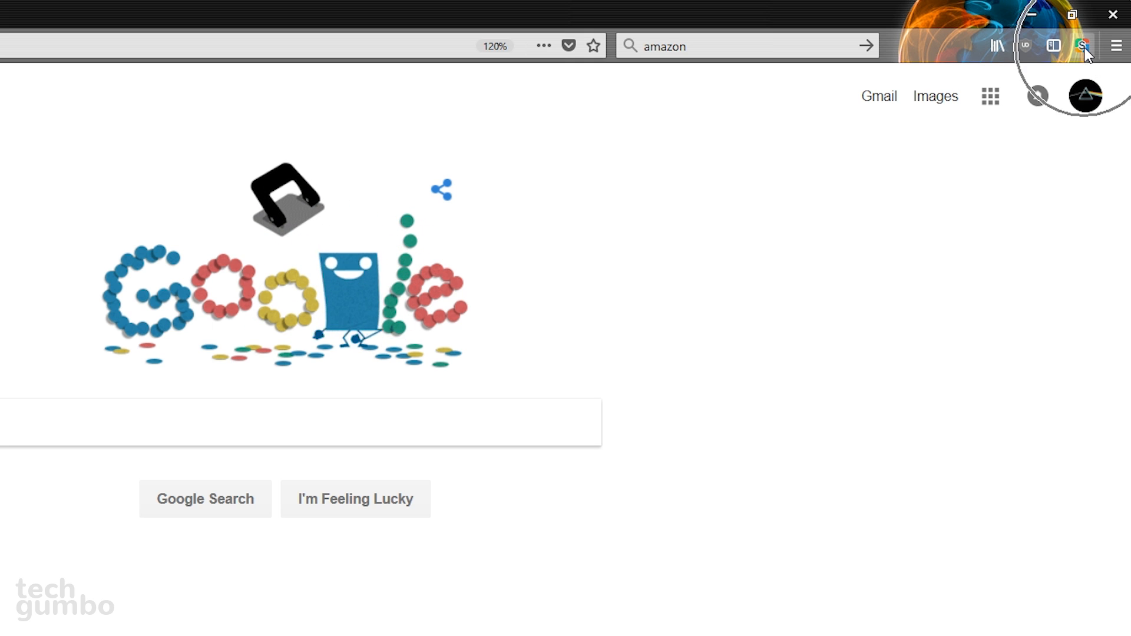
# Activate the Super Mario theme on Google and browse more styles for the site.
pyautogui.click(1081, 46)
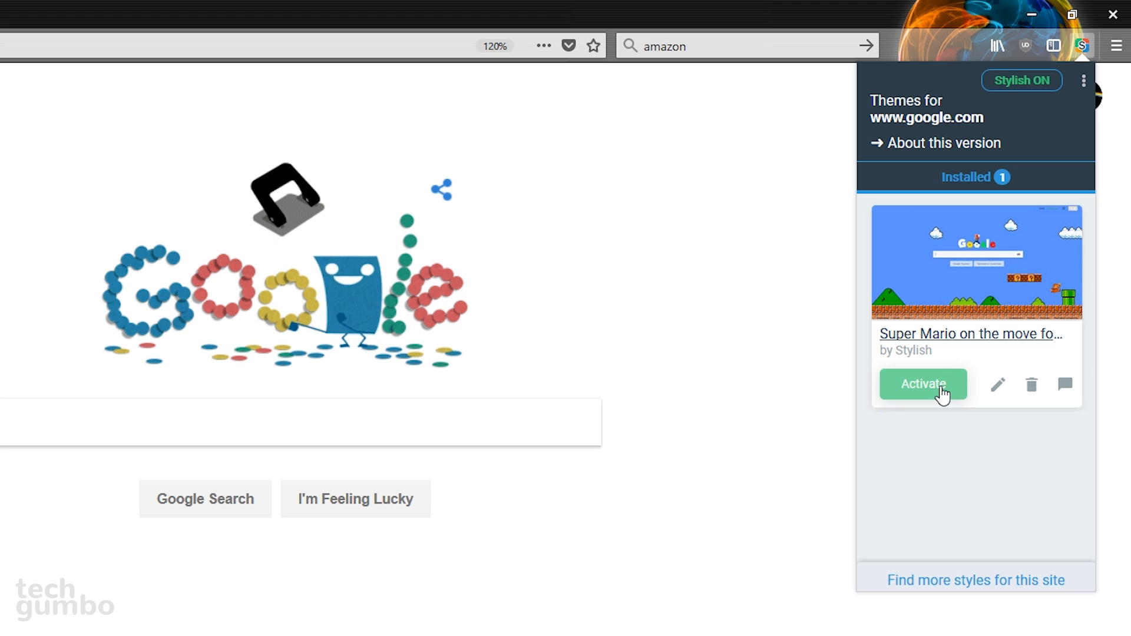
pyautogui.click(922, 383)
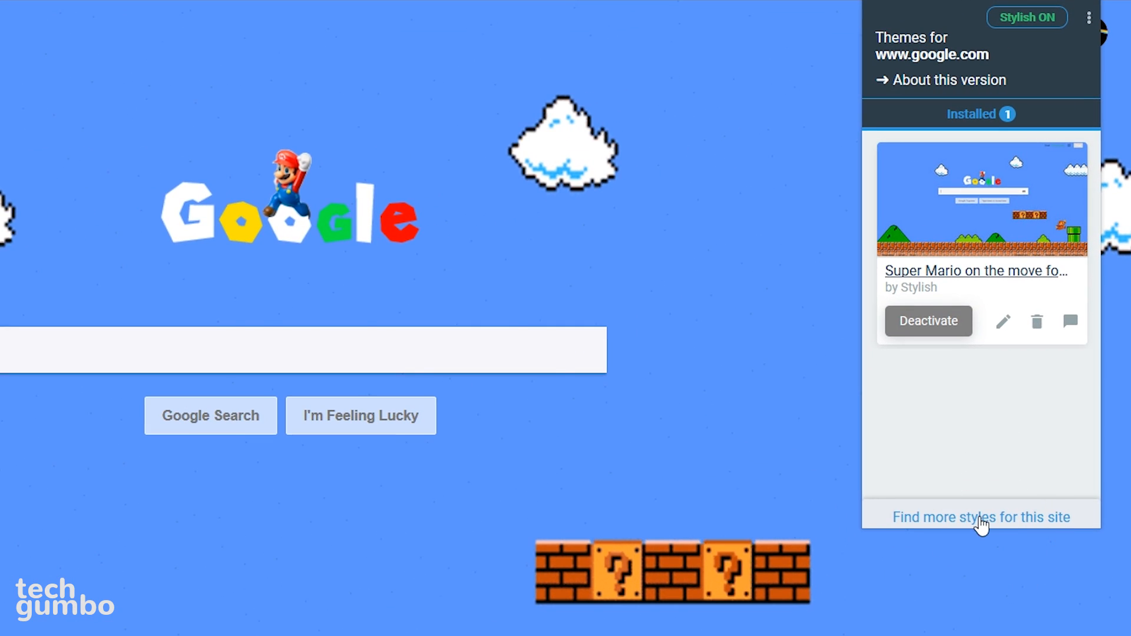
pyautogui.click(979, 517)
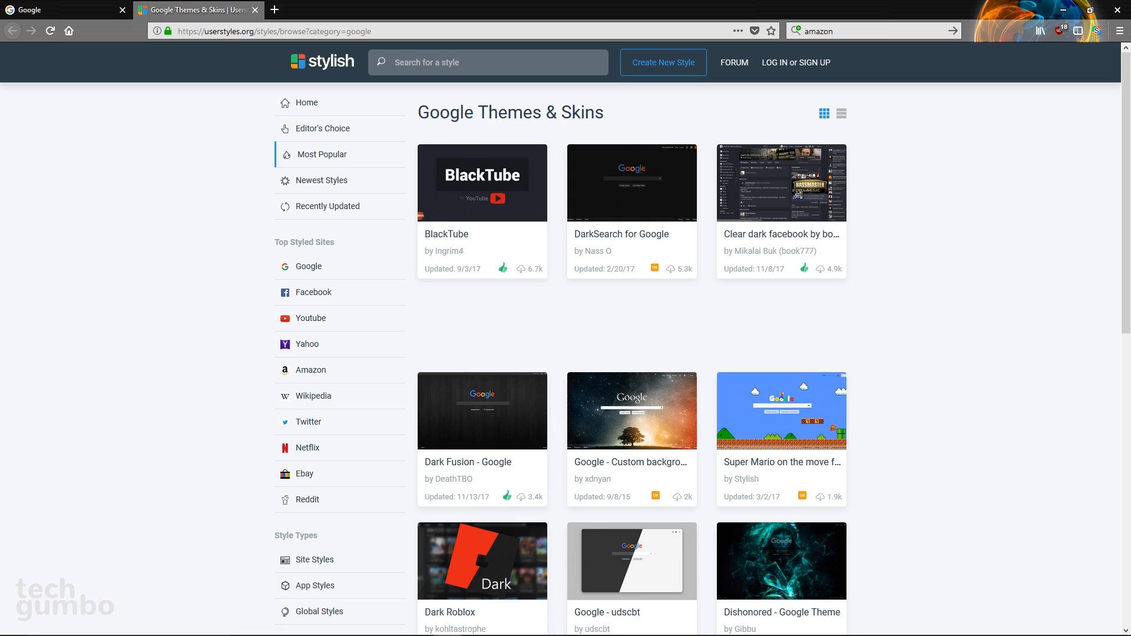
pyautogui.moveTo(481, 414)
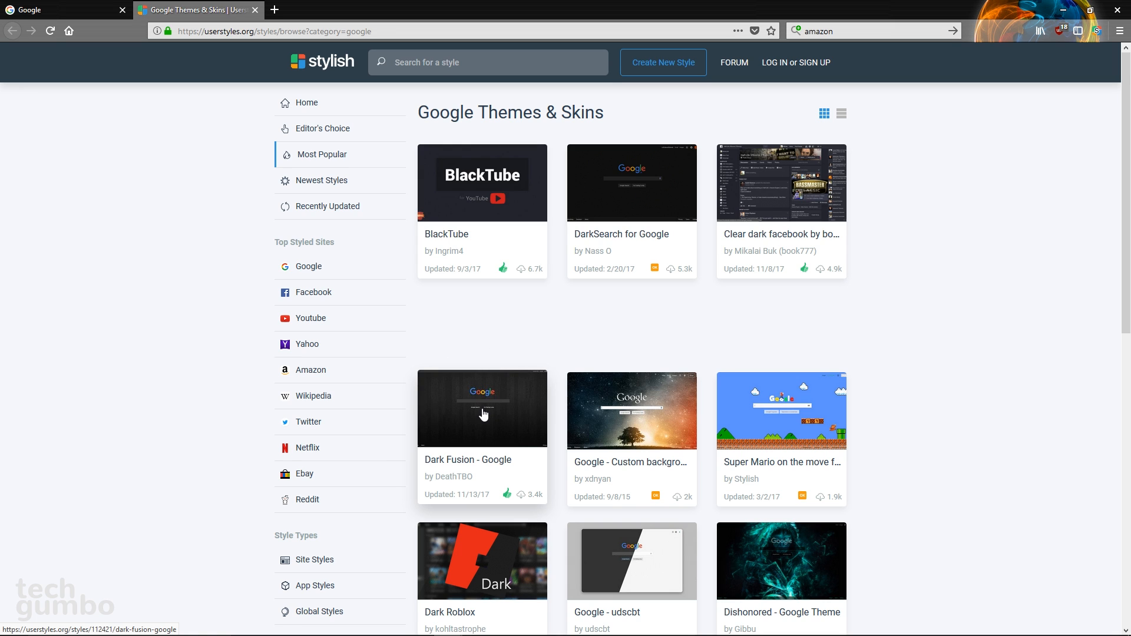
# Install the Dark Fusion - Google style from userstyles.org into Stylish.
pyautogui.click(482, 409)
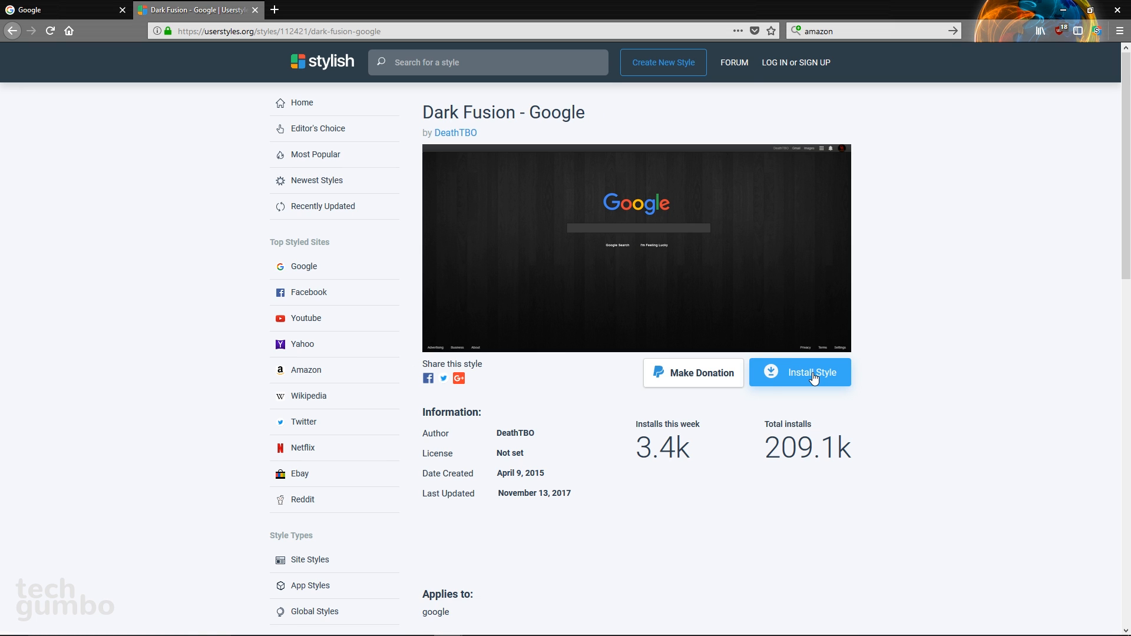
pyautogui.click(799, 372)
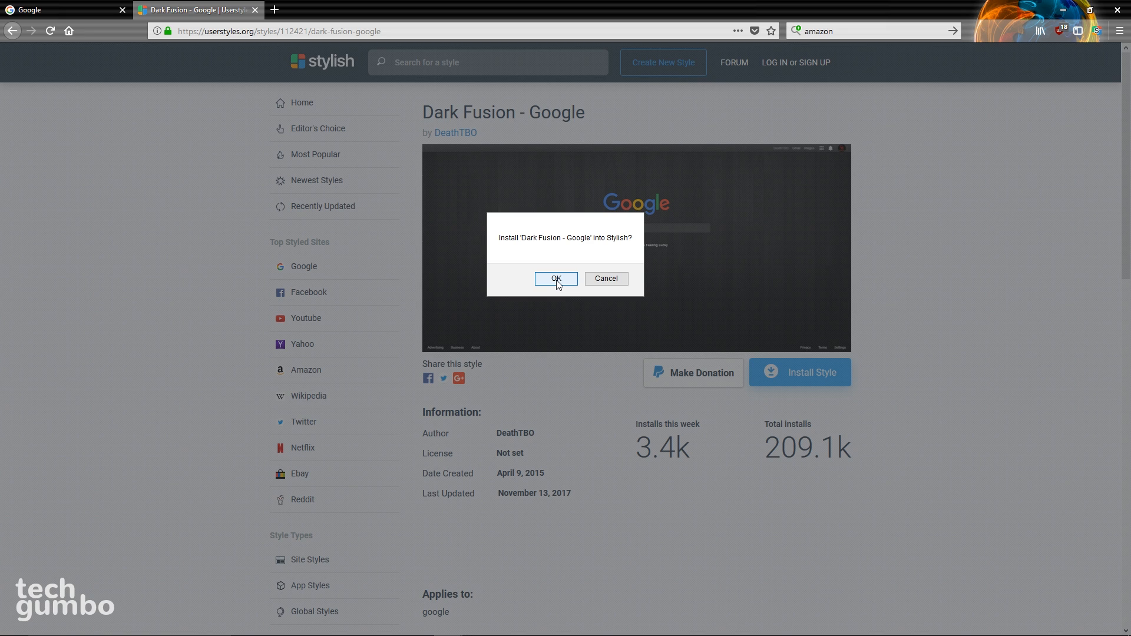
pyautogui.click(554, 279)
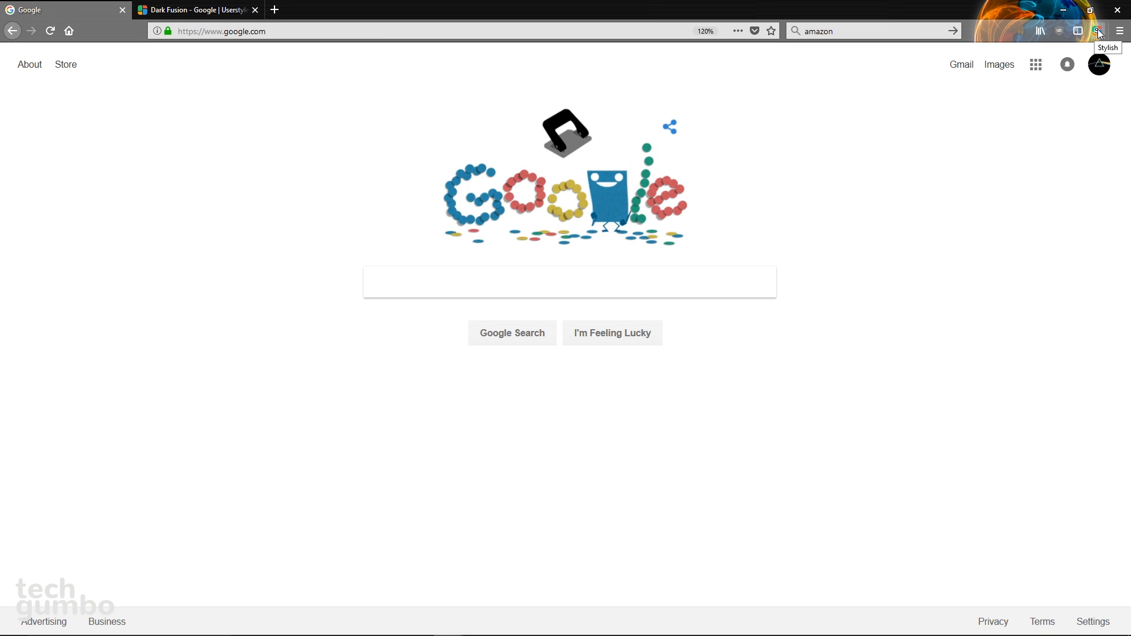
# Switch on the Dark Fusion - Google theme from the Stylish toolbar panel.
pyautogui.click(1097, 30)
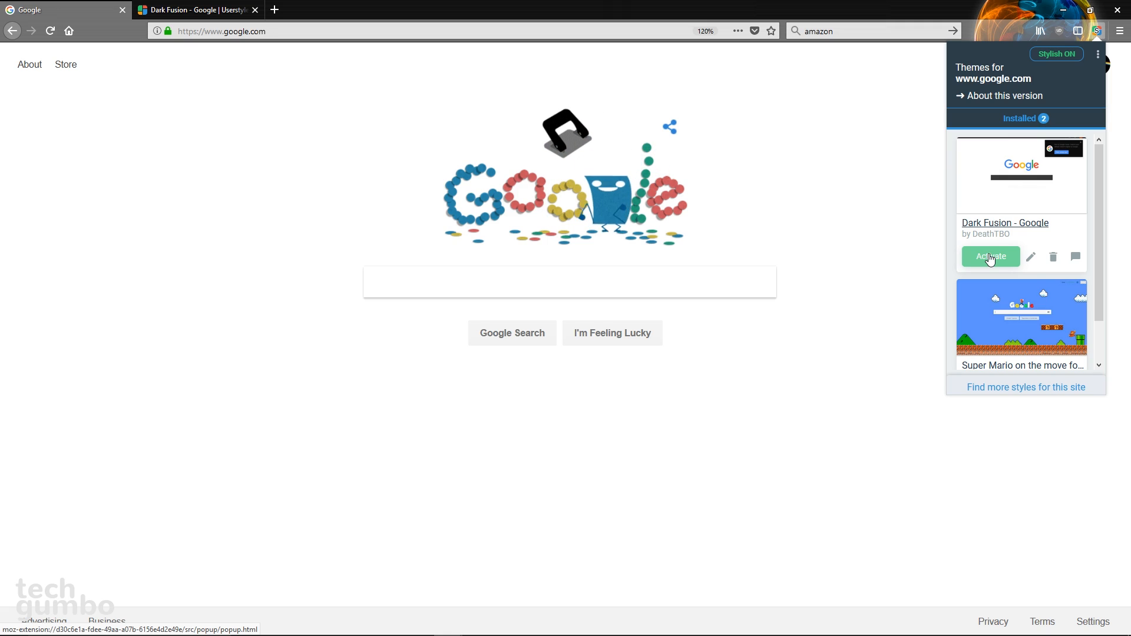
pyautogui.click(990, 257)
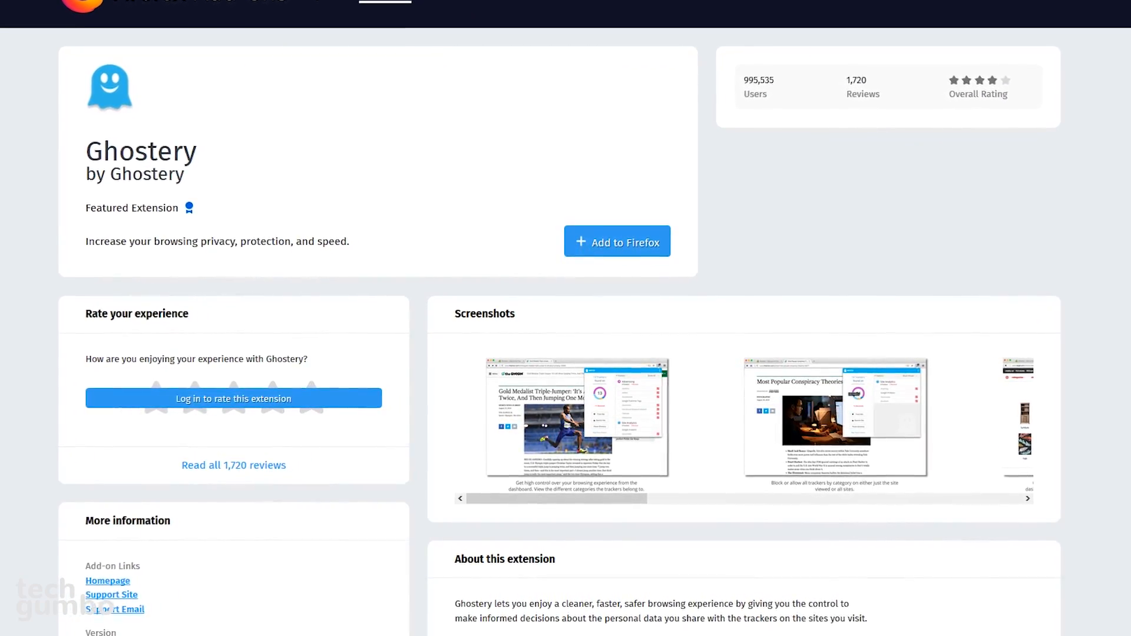
# Scroll down the Ghostery listing to its privacy description and screenshots.
pyautogui.scroll(-3)
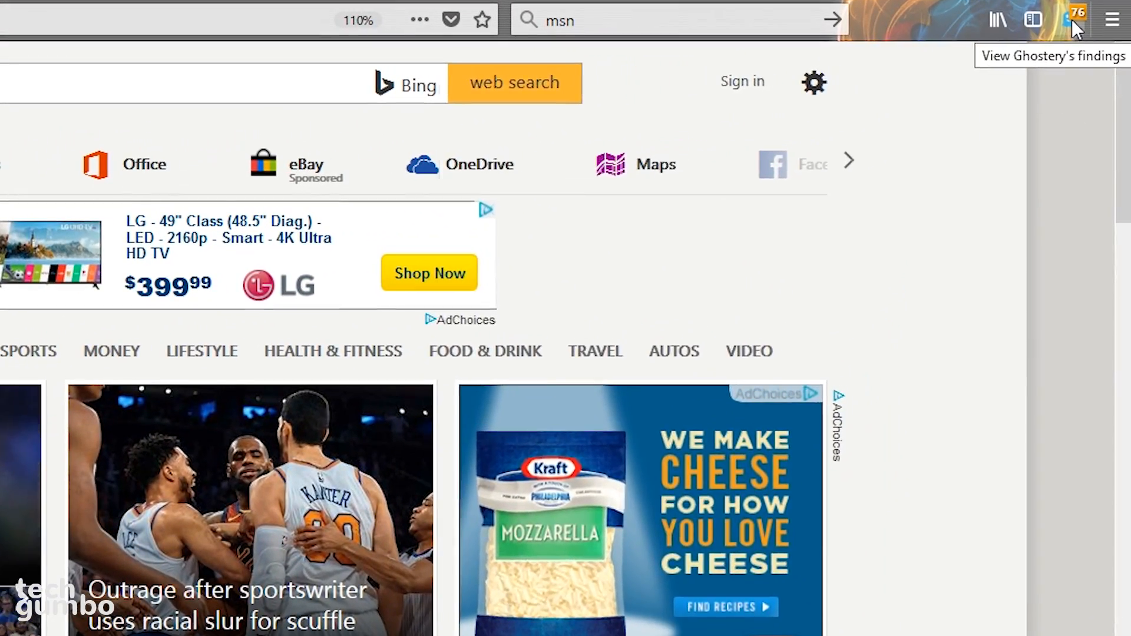
# Block all 76 trackers Ghostery found on msn.com and reload the page.
pyautogui.click(1070, 20)
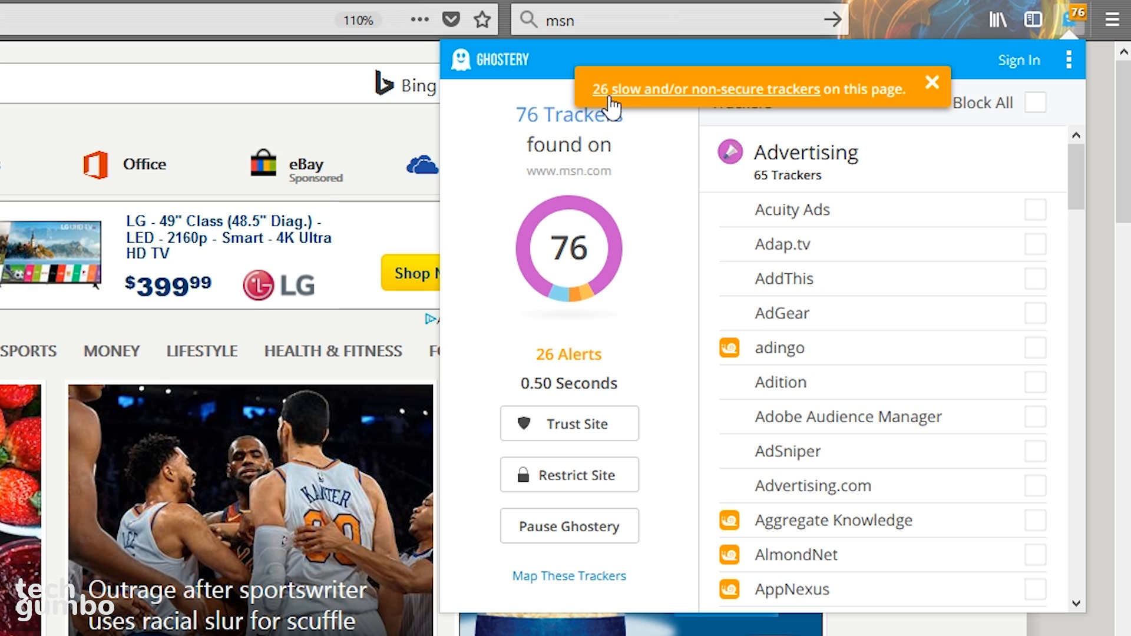
pyautogui.moveTo(613, 101)
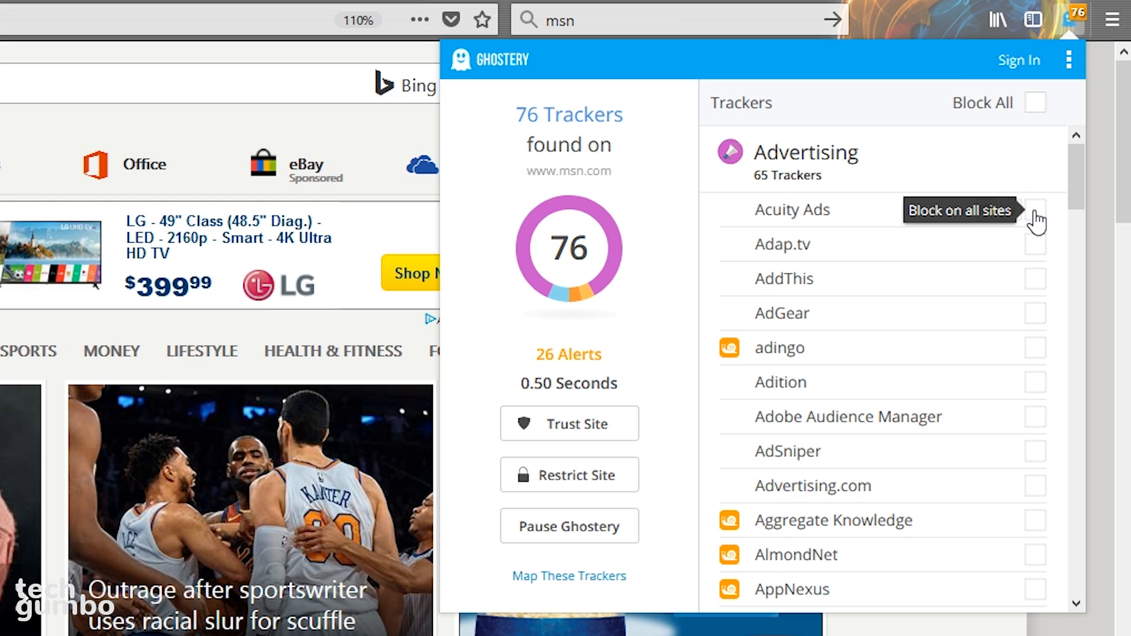
pyautogui.click(1034, 210)
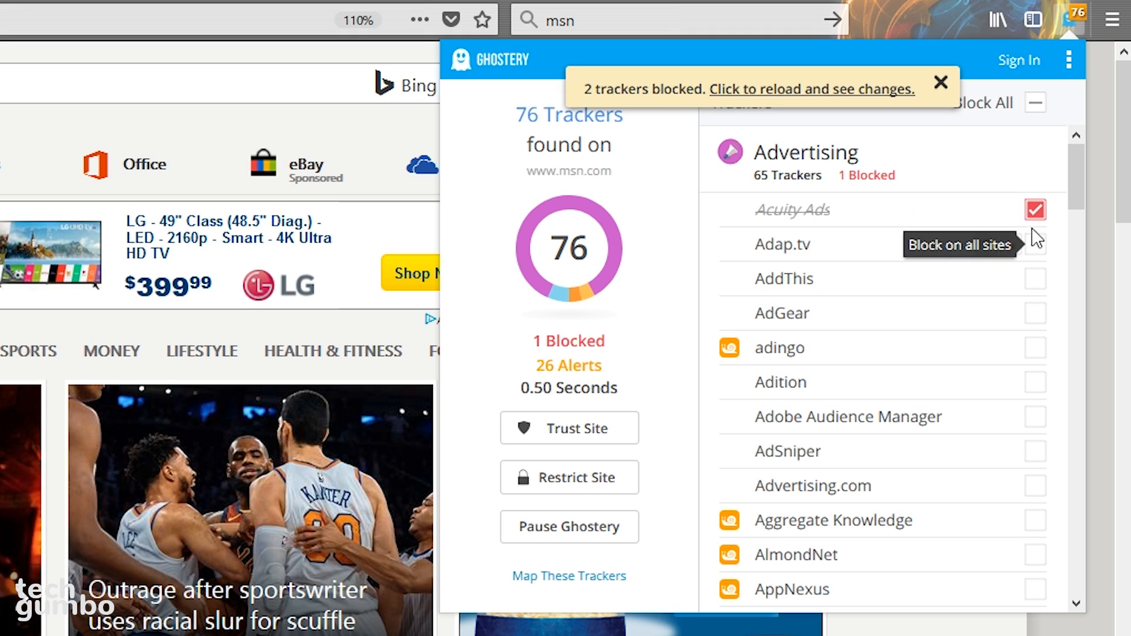
pyautogui.click(940, 83)
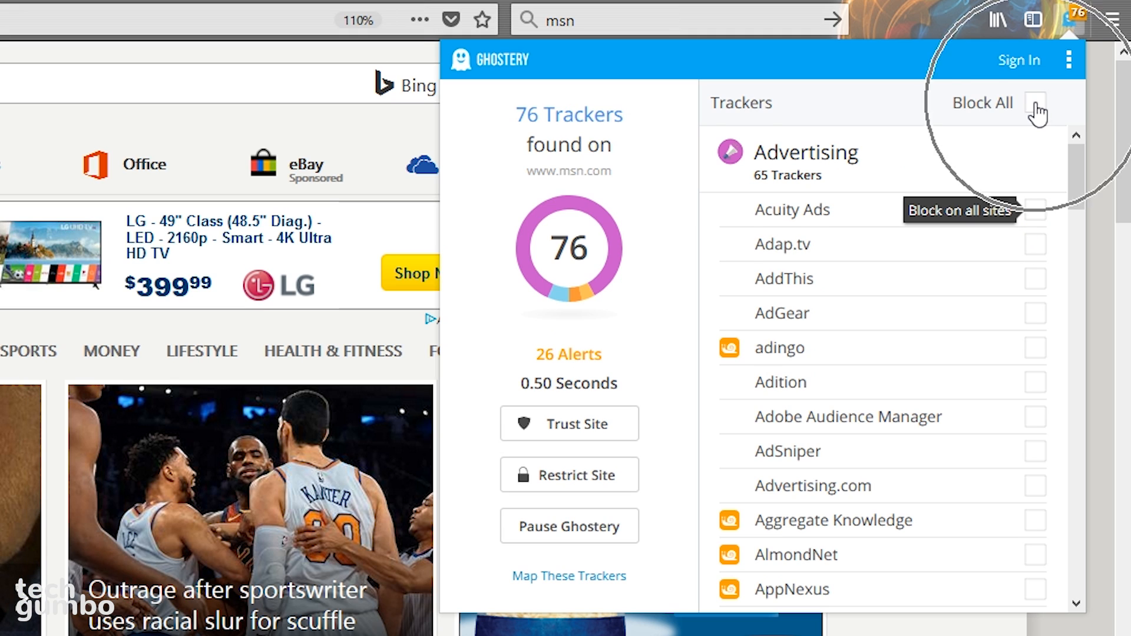
pyautogui.click(1034, 102)
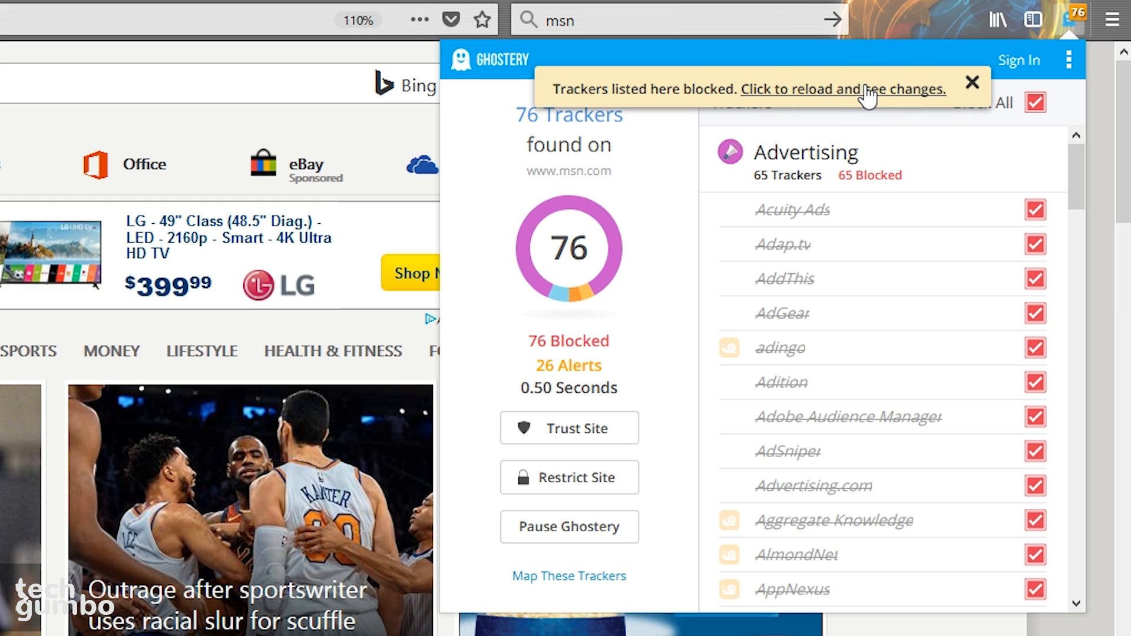
pyautogui.click(842, 89)
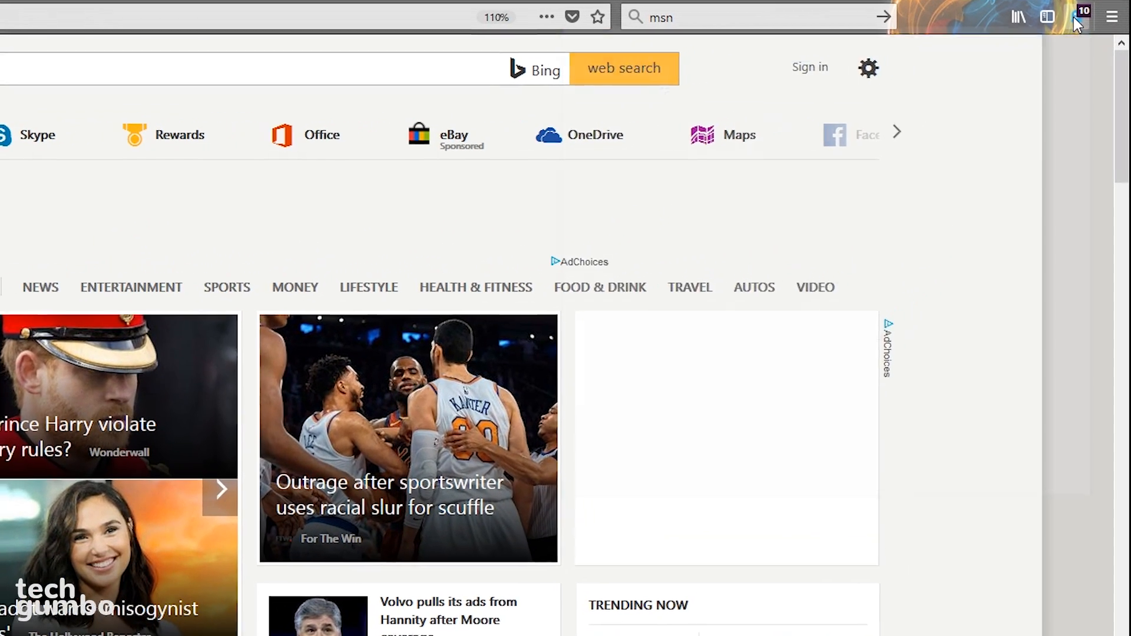
# Check the 10 remaining trackers, then go to Ghostery's Advanced Blocking settings.
pyautogui.click(1079, 16)
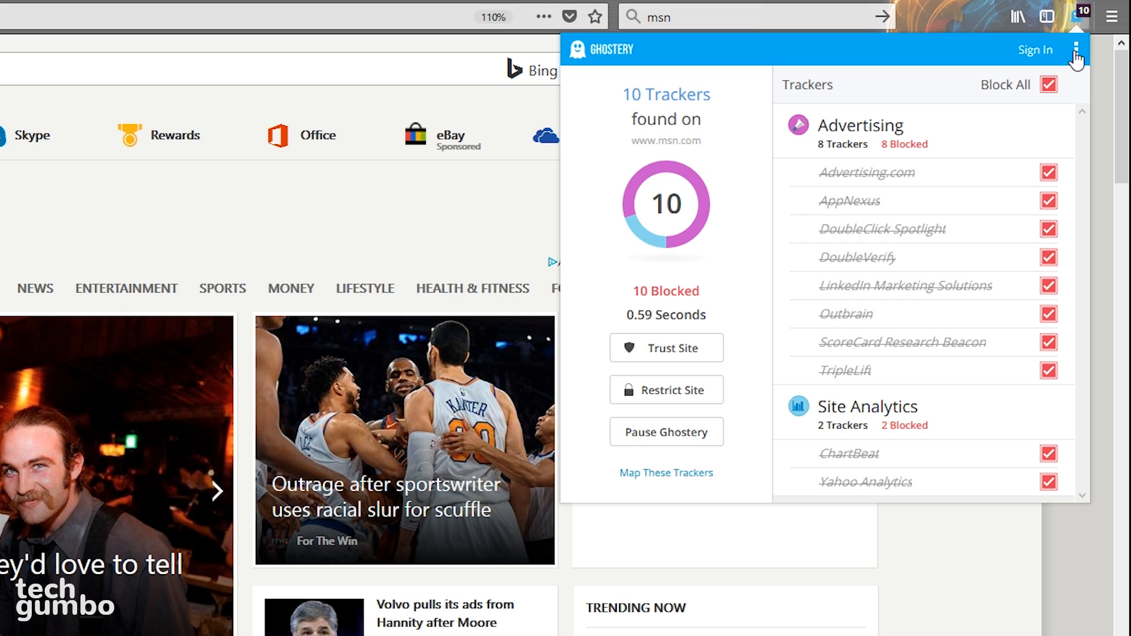
pyautogui.click(1075, 50)
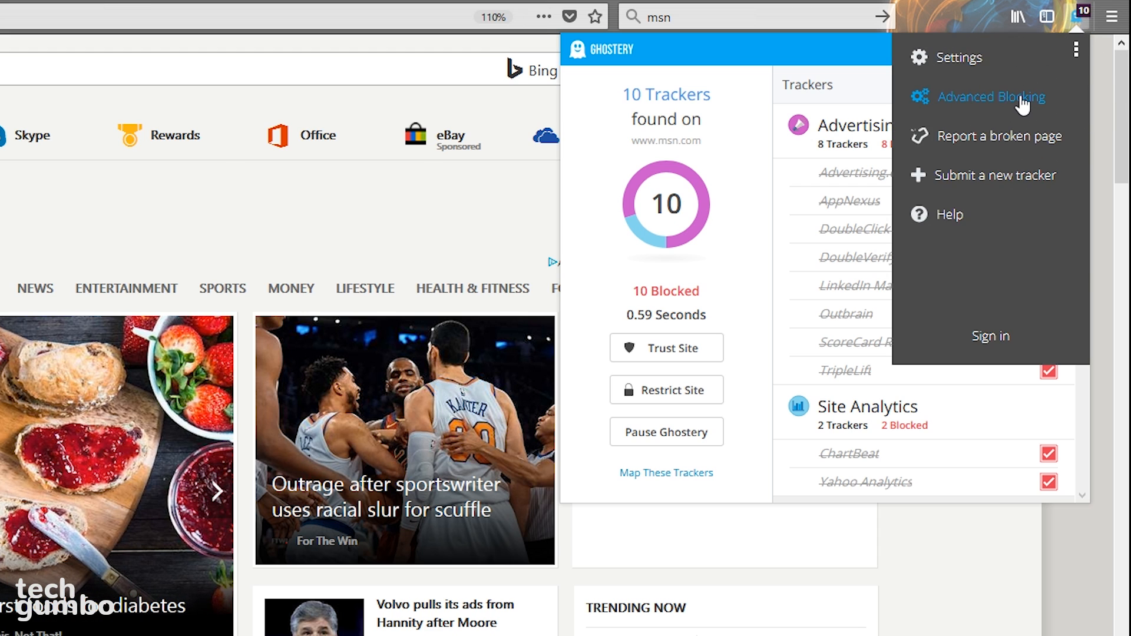
pyautogui.click(989, 96)
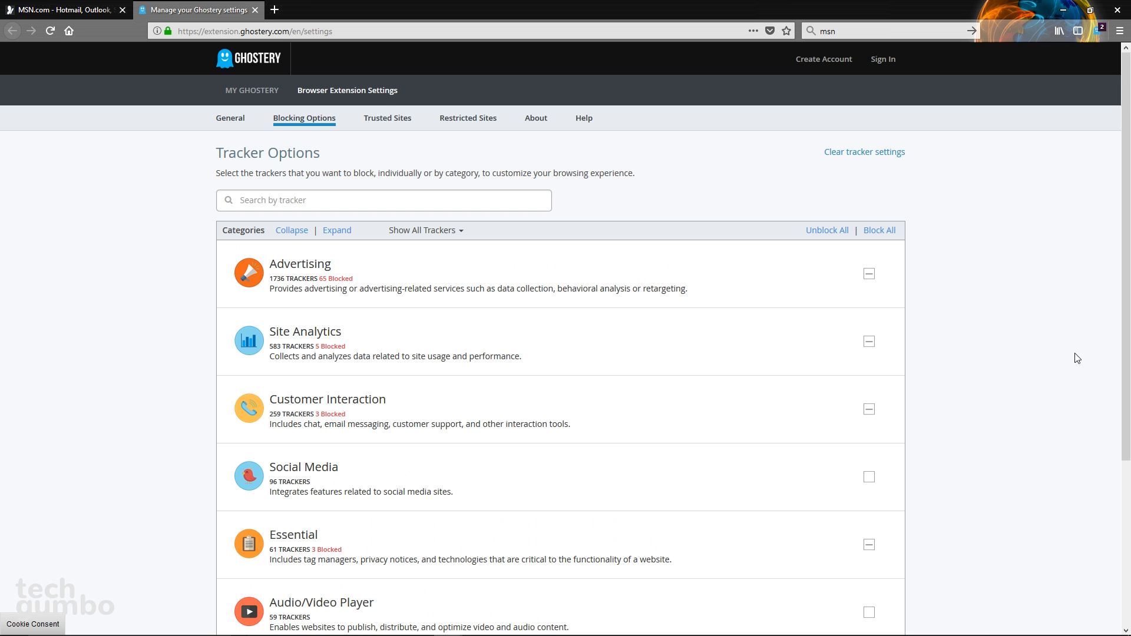
pyautogui.scroll(-3)
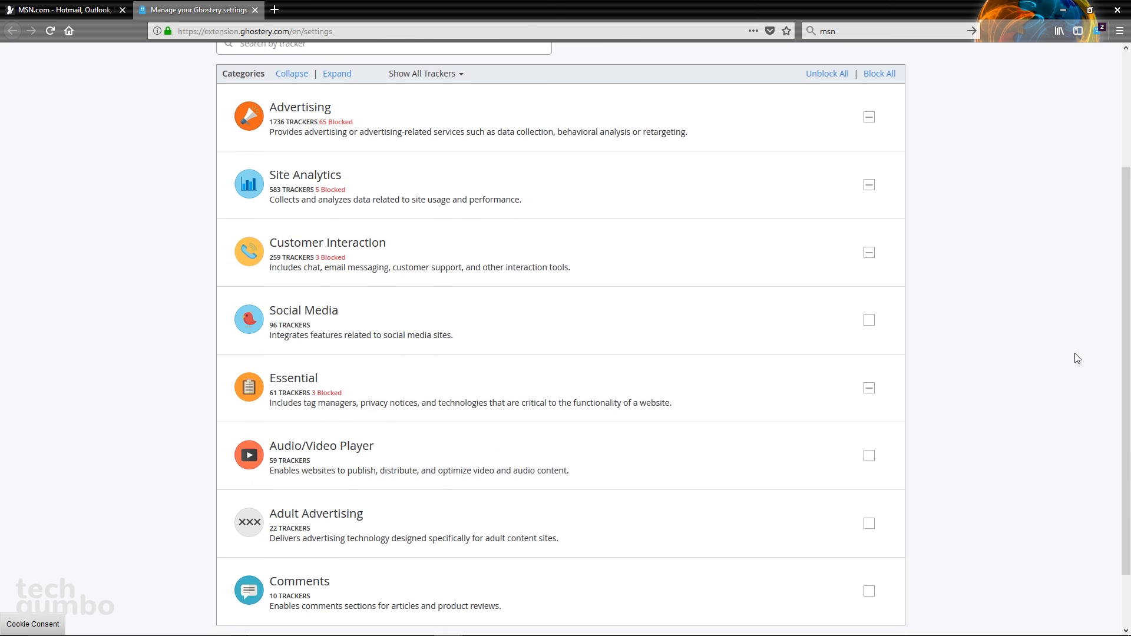
pyautogui.scroll(-3)
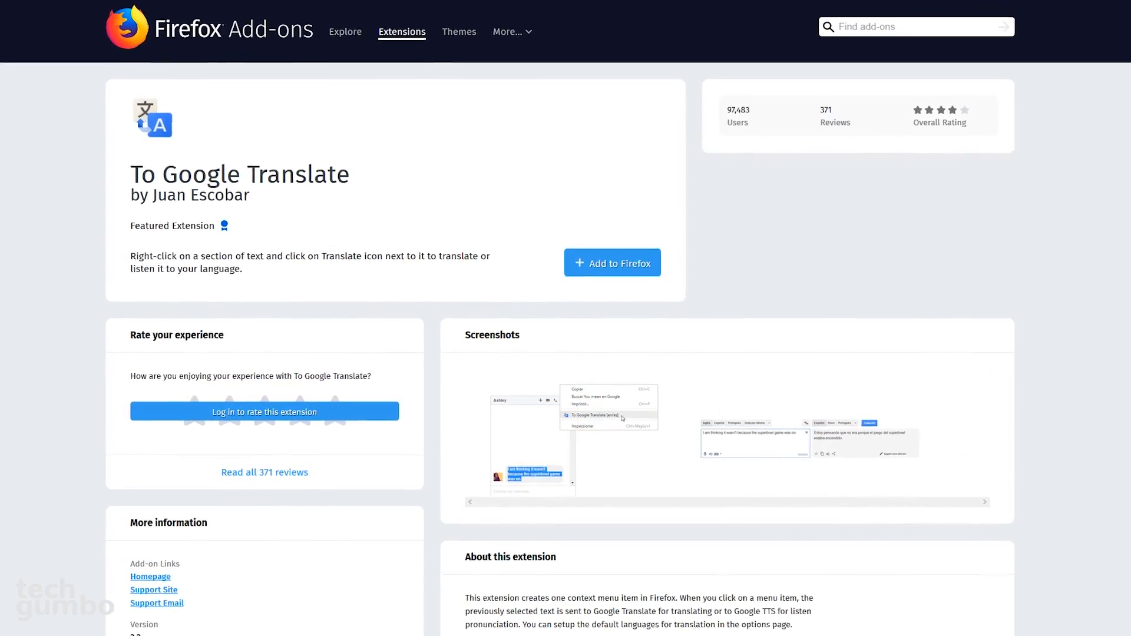
# Scroll down the To Google Translate listing to its rating and screenshots.
pyautogui.scroll(-3)
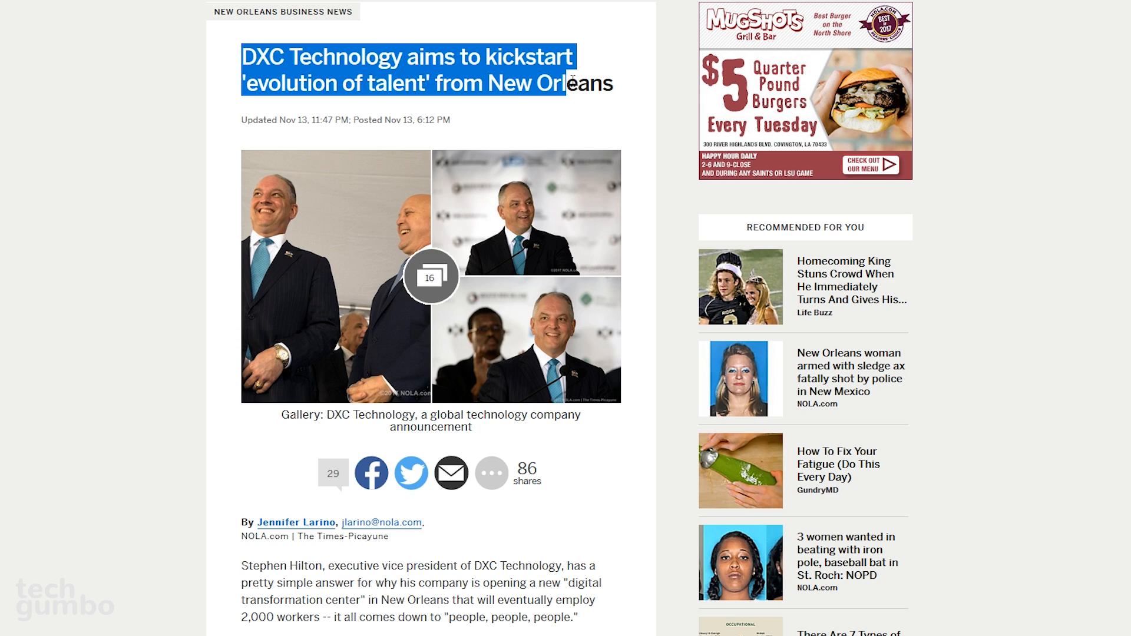
# Translate the selected NOLA.com headline from English to Spanish via the context menu.
pyautogui.rightClick(570, 81)
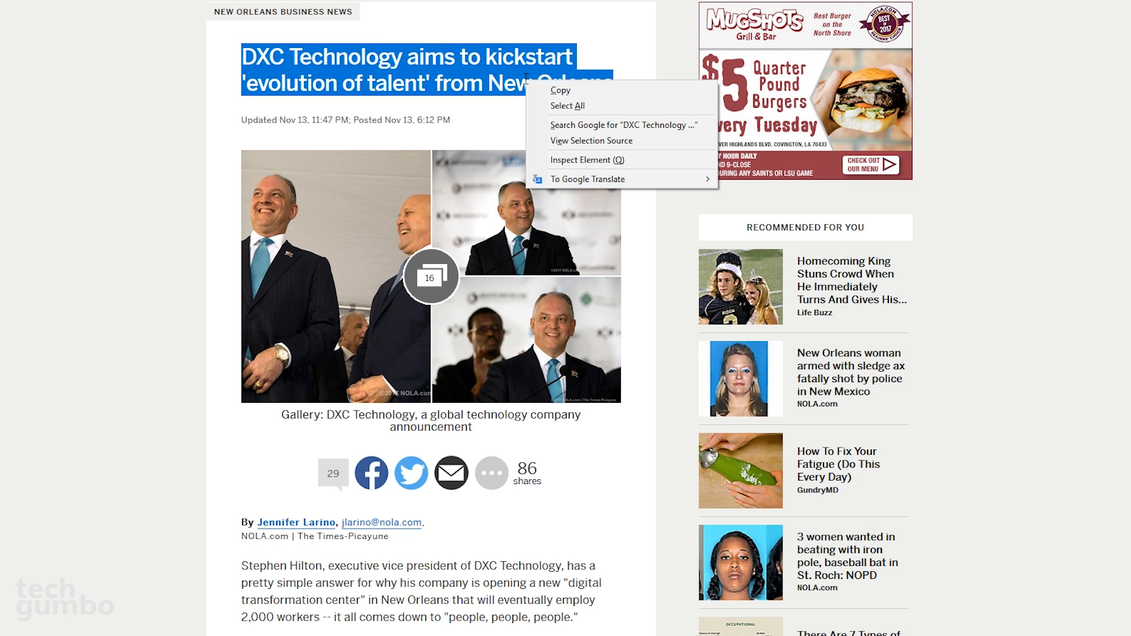
pyautogui.moveTo(586, 178)
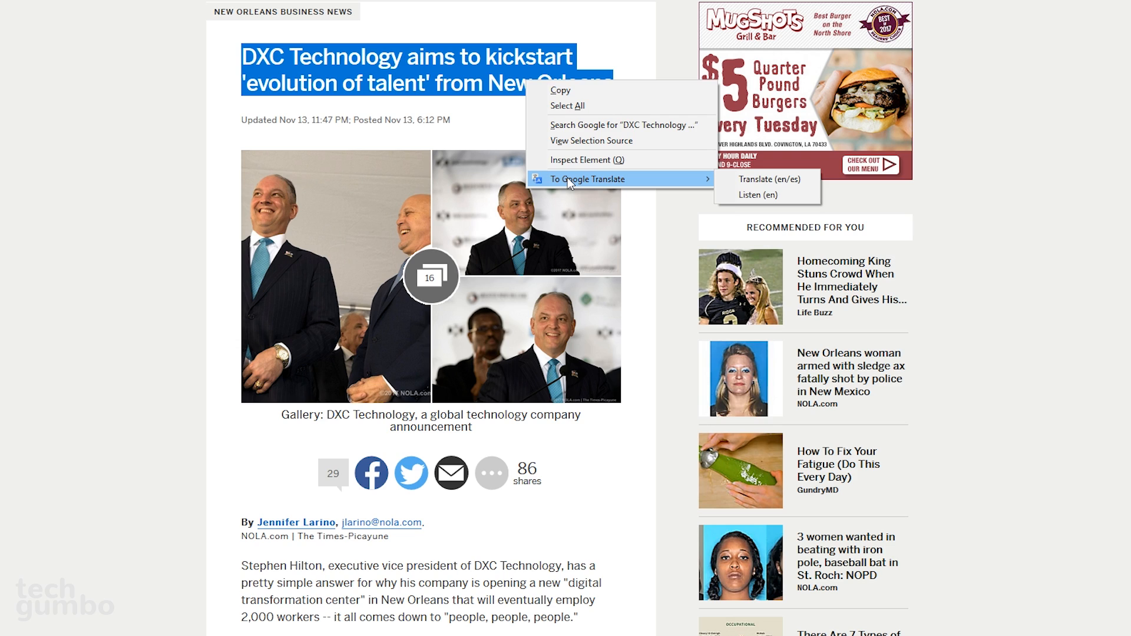
pyautogui.moveTo(764, 180)
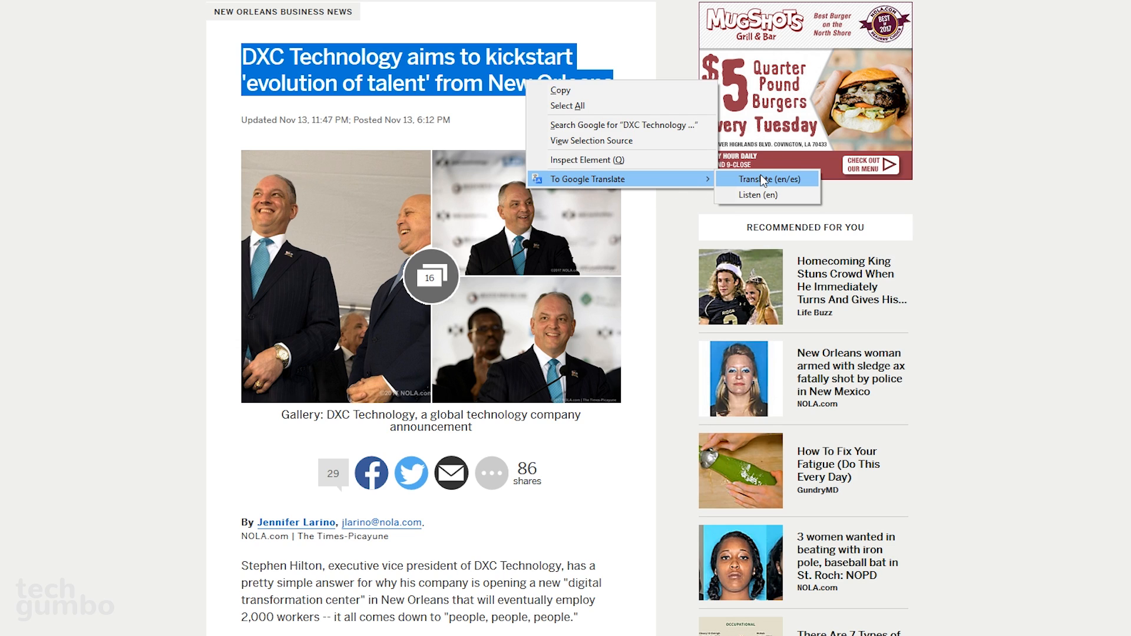
pyautogui.moveTo(756, 195)
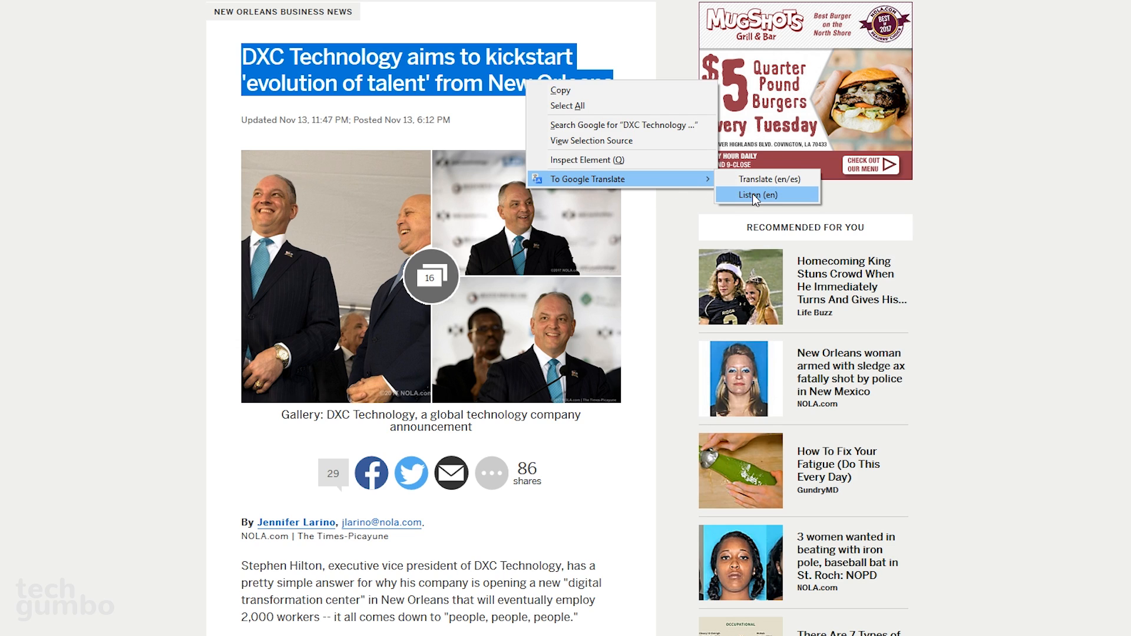
pyautogui.moveTo(765, 178)
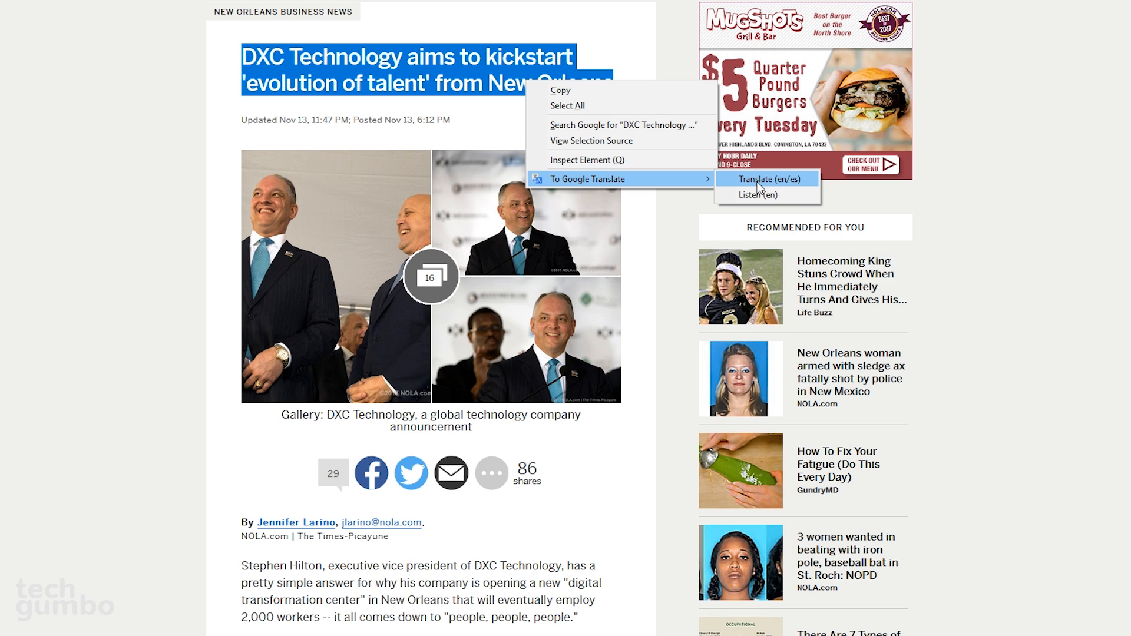
pyautogui.click(767, 178)
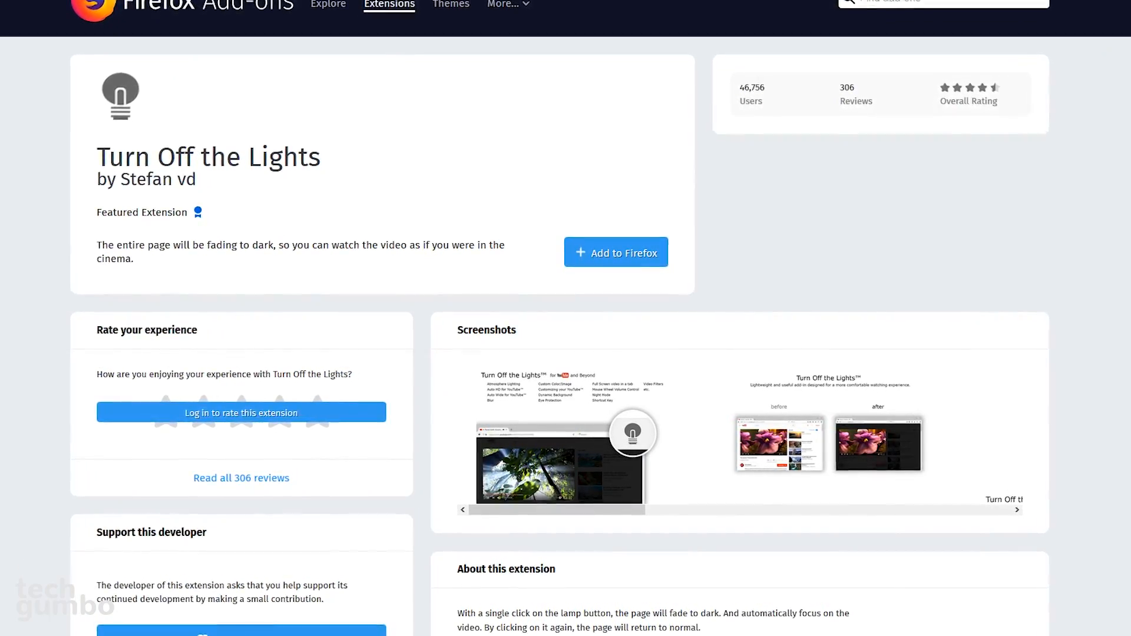
# Scroll through the Turn Off the Lights listing's description and screenshots.
pyautogui.scroll(-3)
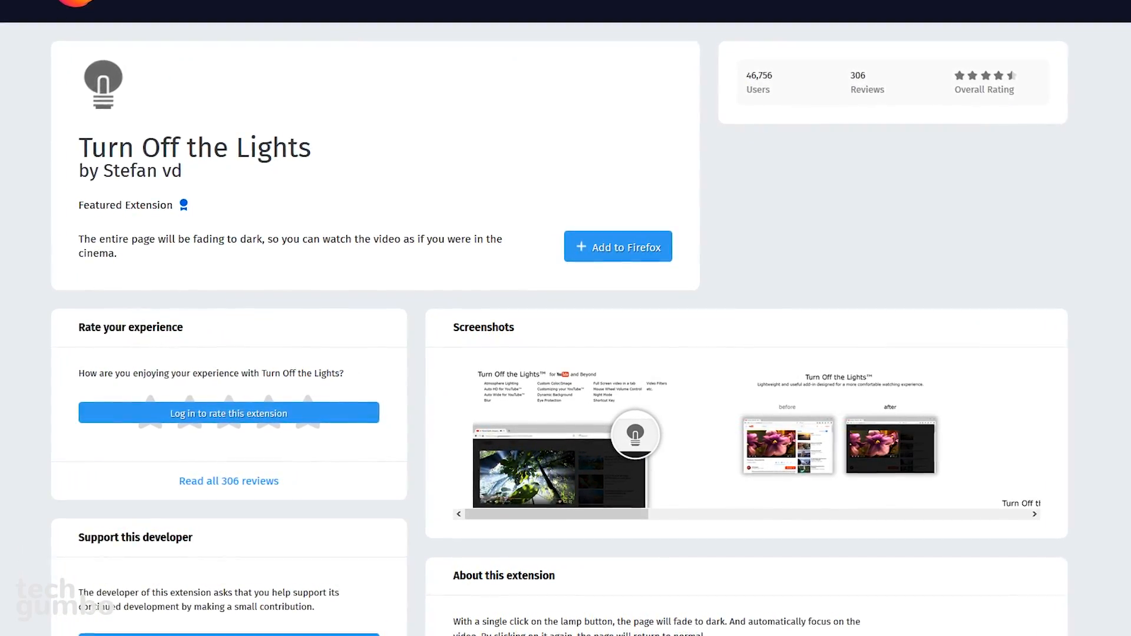
pyautogui.scroll(-3)
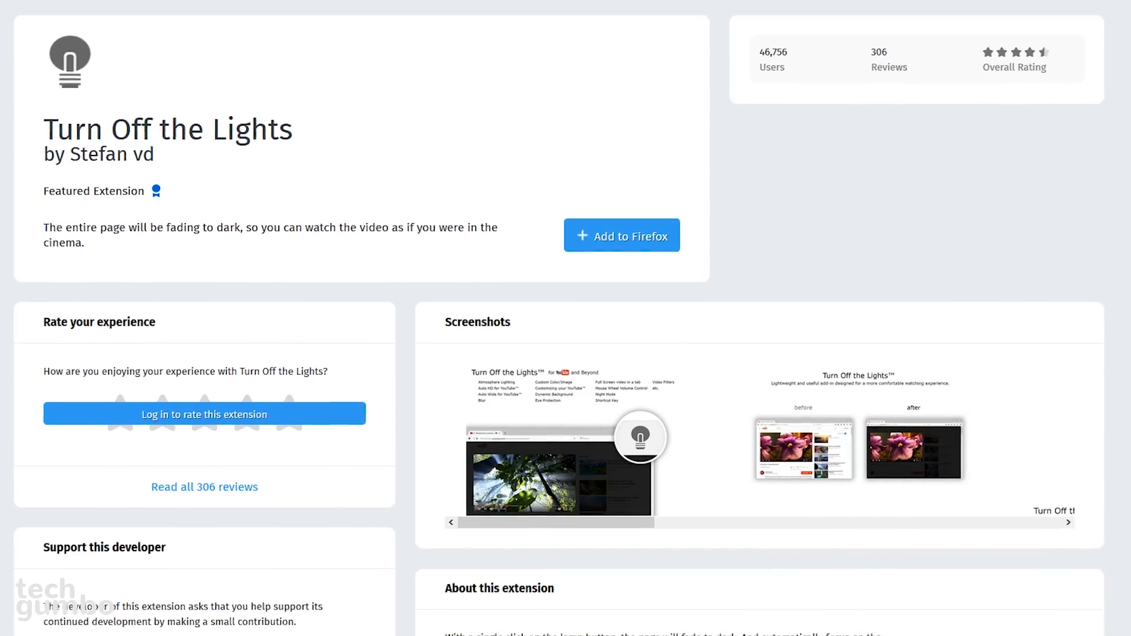
pyautogui.scroll(3)
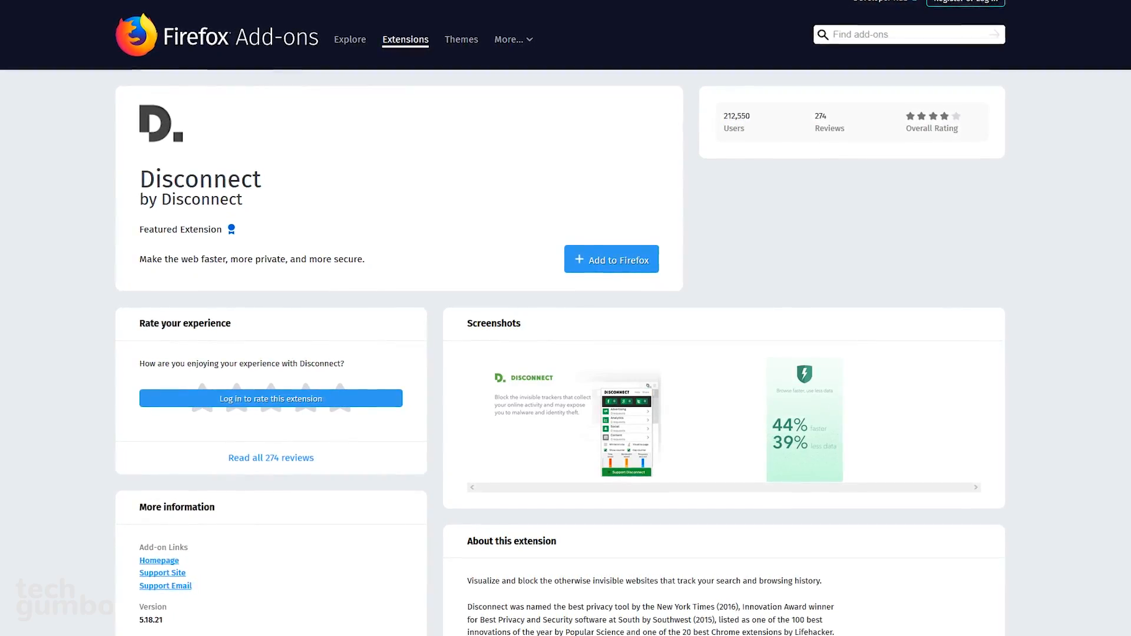
# Scroll through the Disconnect listing, then switch to the ad-heavy AOL news tab.
pyautogui.scroll(-3)
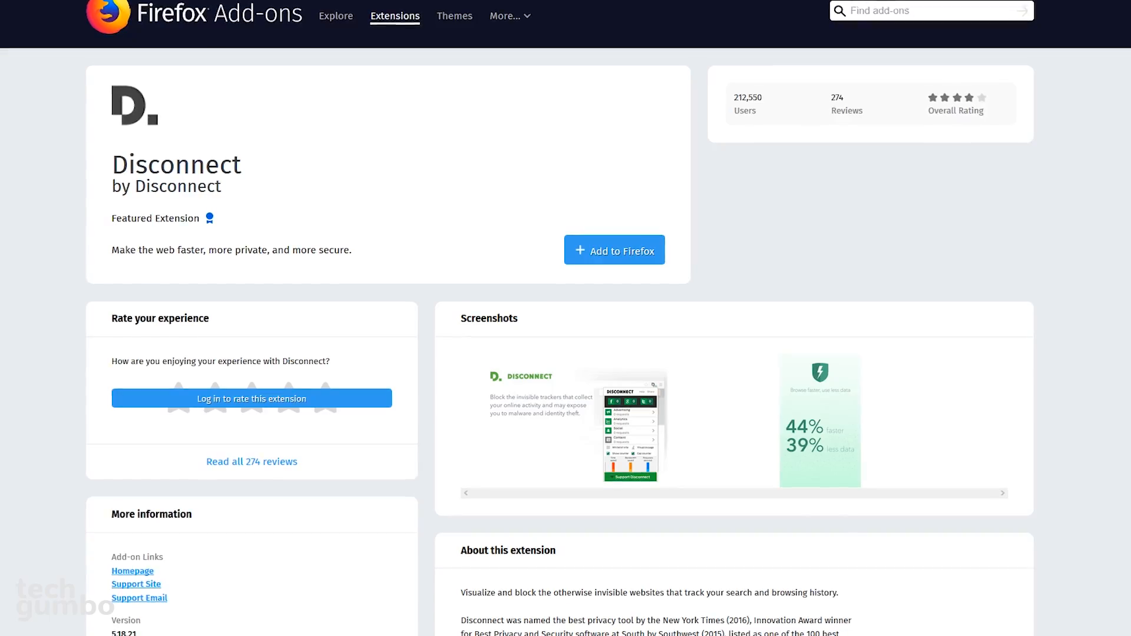
pyautogui.scroll(-3)
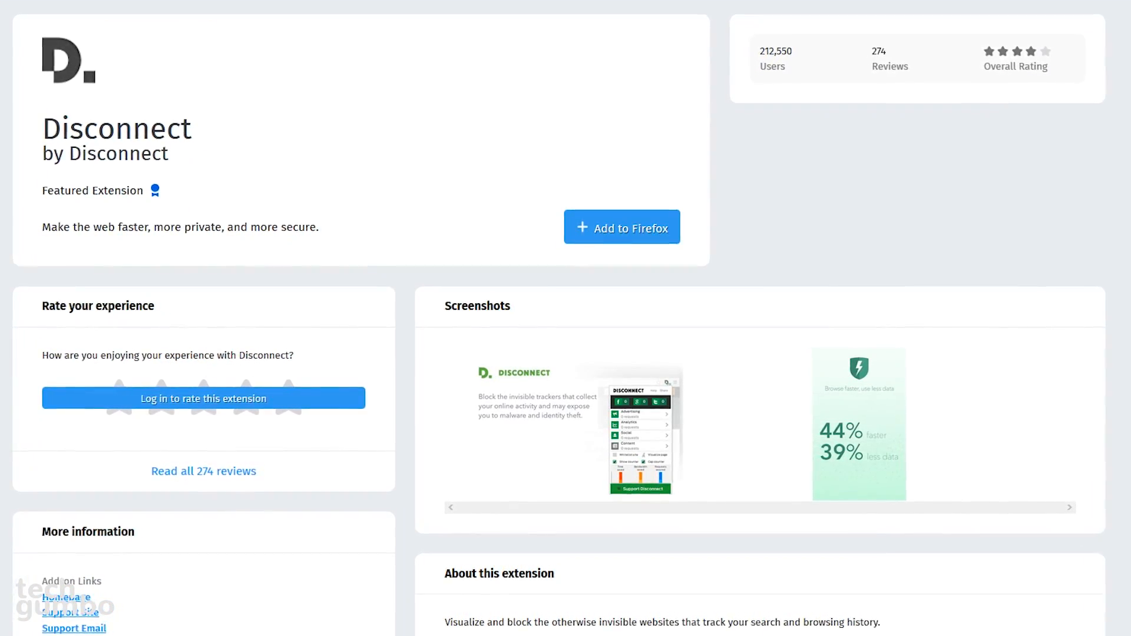
pyautogui.click(198, 10)
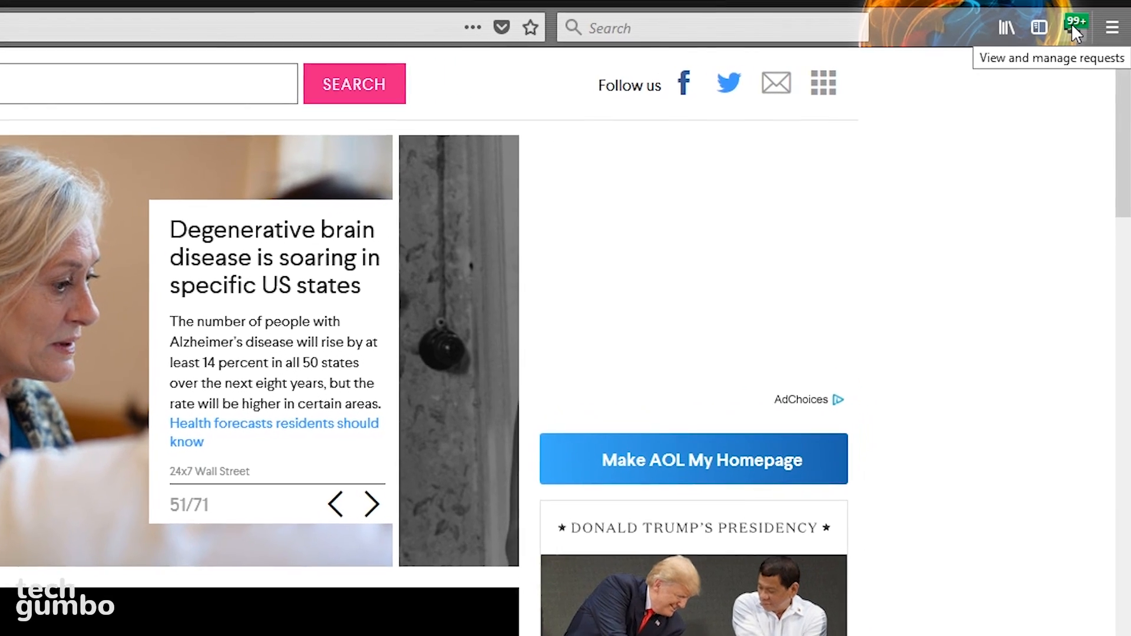
# Review Disconnect's tracker summary, expand Content and toggle blocking of the Yahoo! requests.
pyautogui.click(1075, 27)
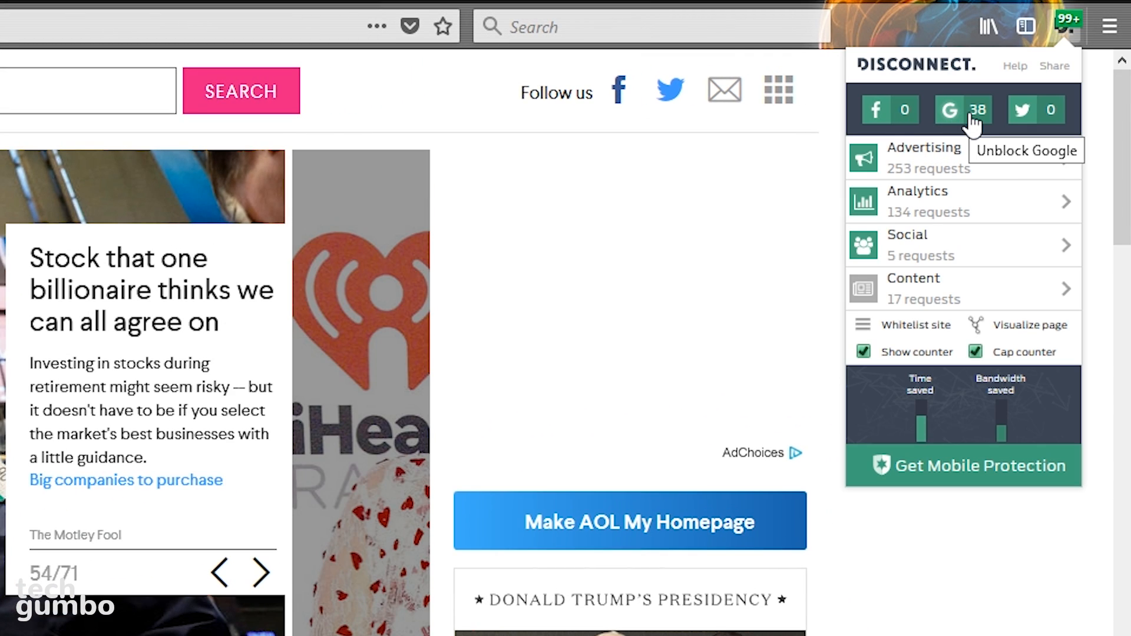
pyautogui.moveTo(1047, 110)
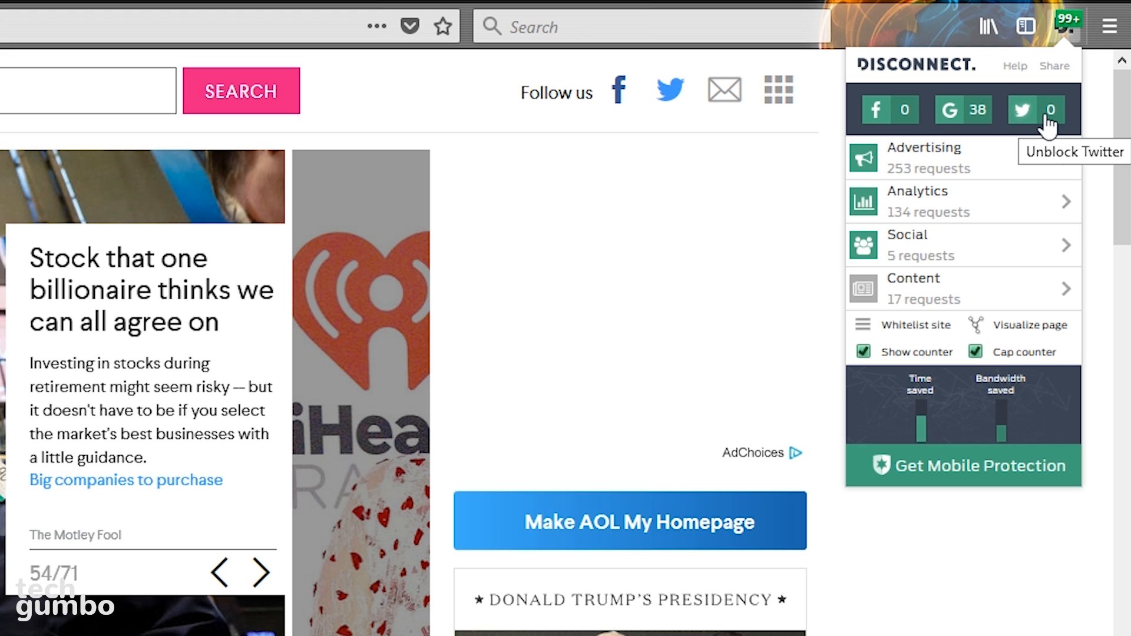
pyautogui.click(254, 573)
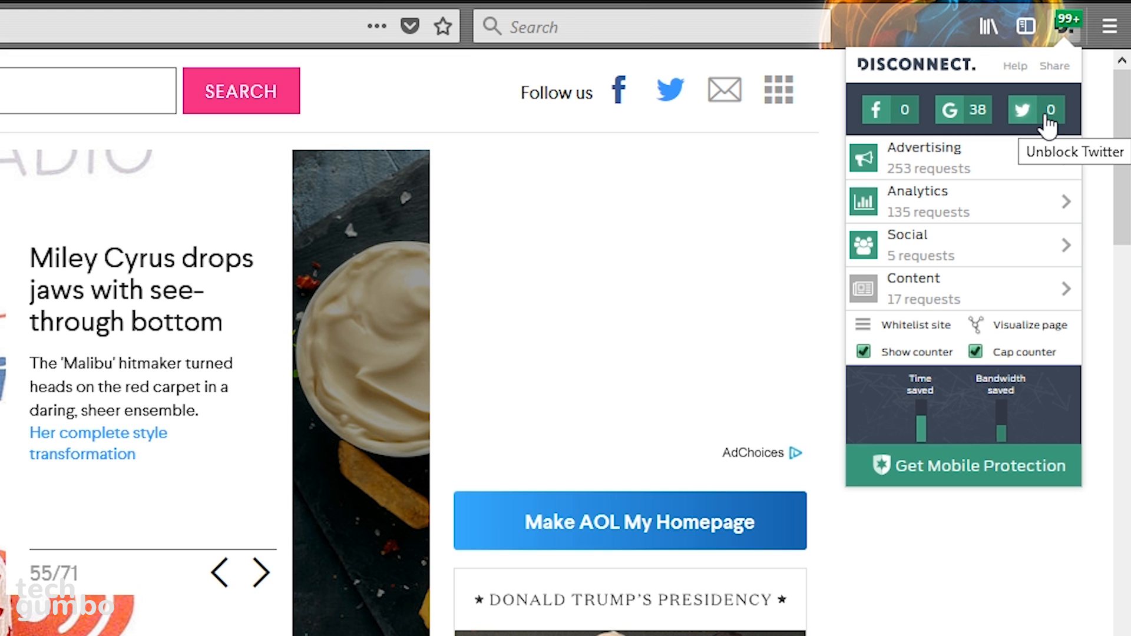
pyautogui.moveTo(1066, 159)
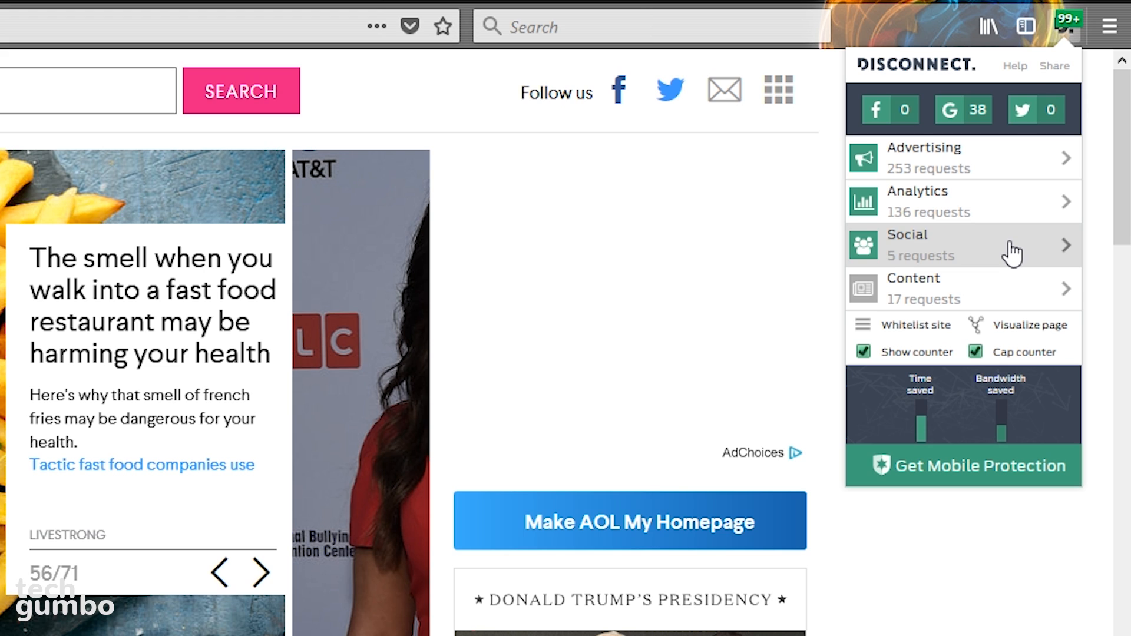
pyautogui.moveTo(1004, 292)
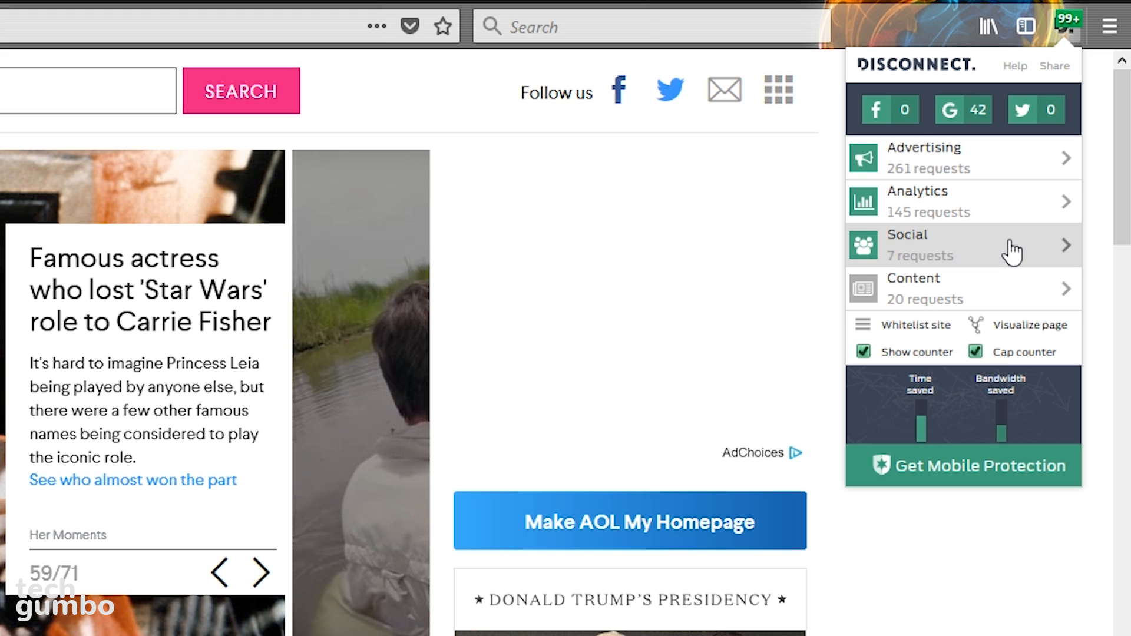
pyautogui.click(912, 278)
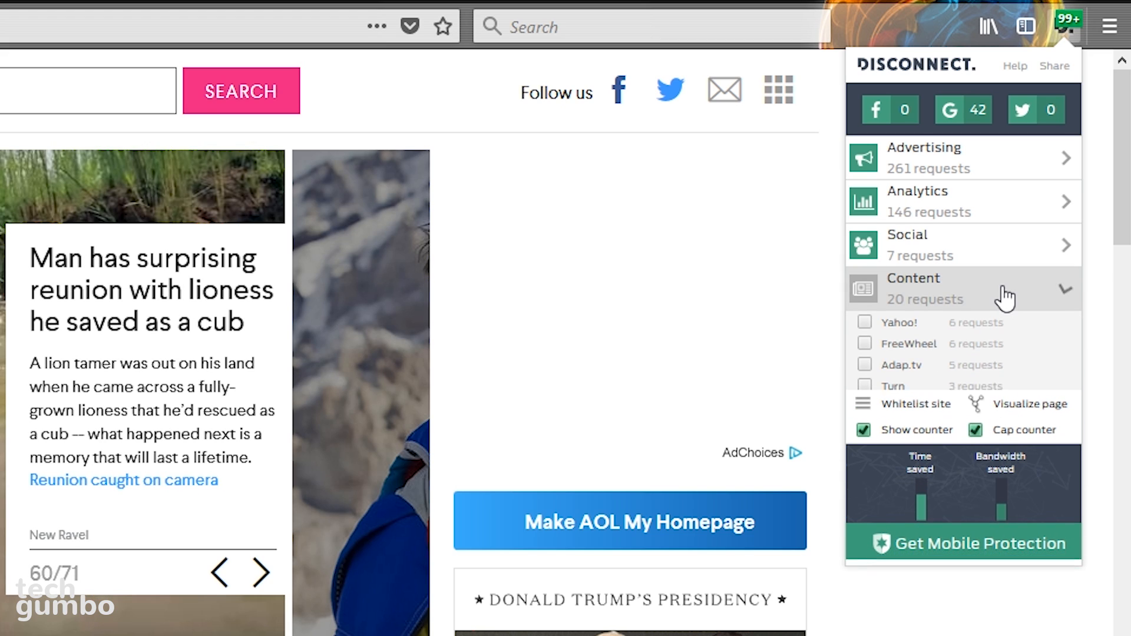
pyautogui.click(255, 573)
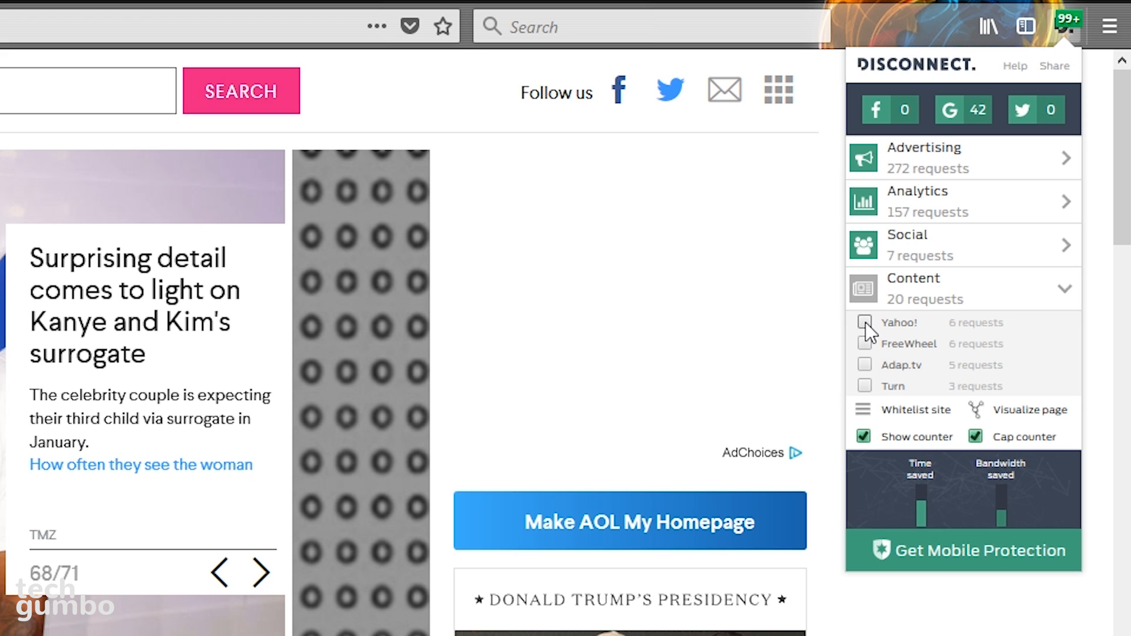
pyautogui.click(864, 323)
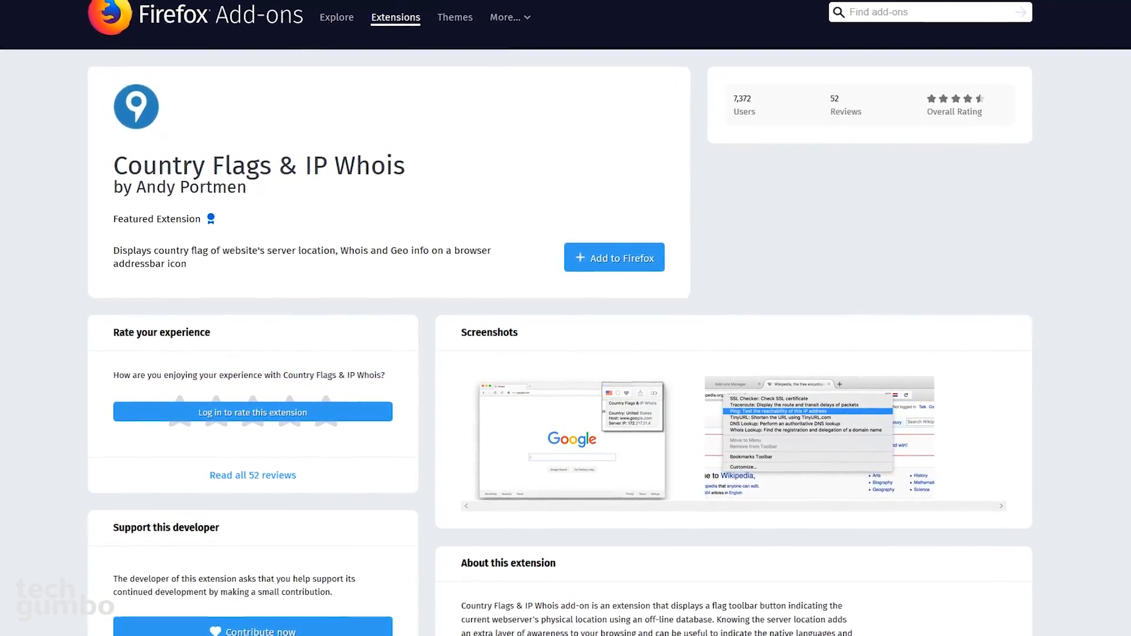
# Scroll down the Country Flags & IP Whois listing to its screenshots.
pyautogui.scroll(-3)
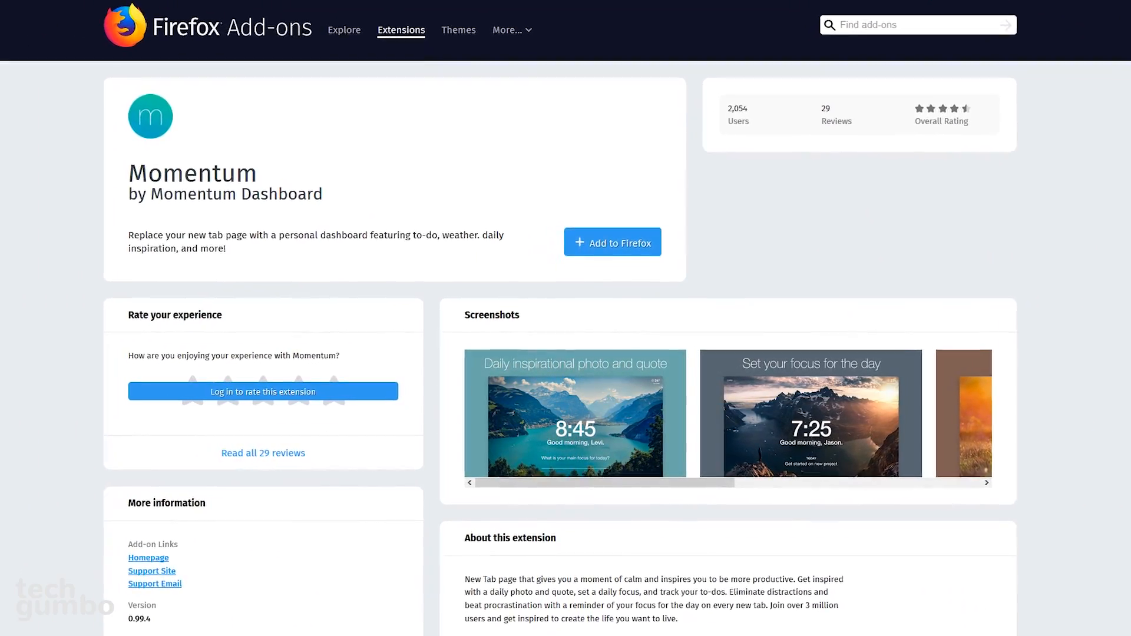
pyautogui.scroll(-3)
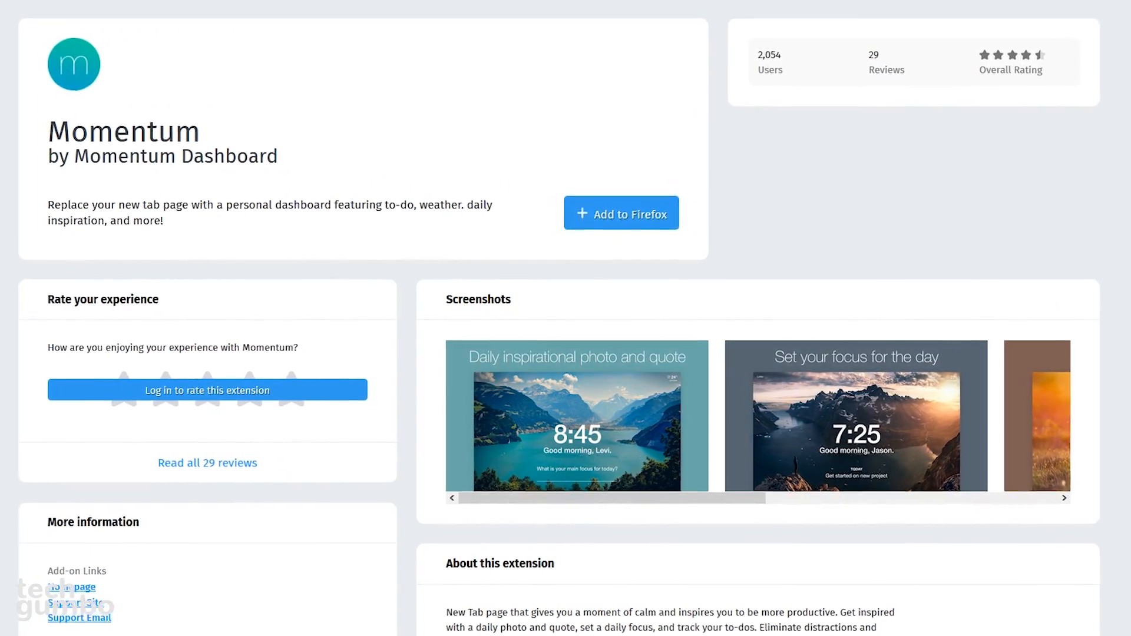
pyautogui.click(621, 212)
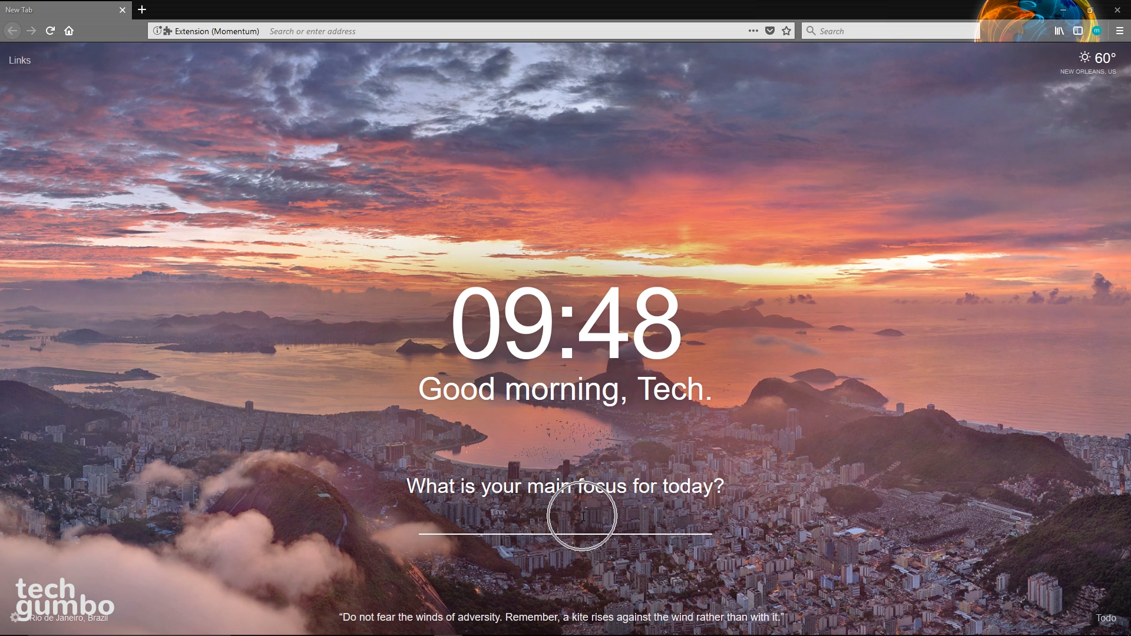
# Set today's focus to 'Do nothing', tick it complete, then begin a new focus 'Still'.
pyautogui.write('Do')
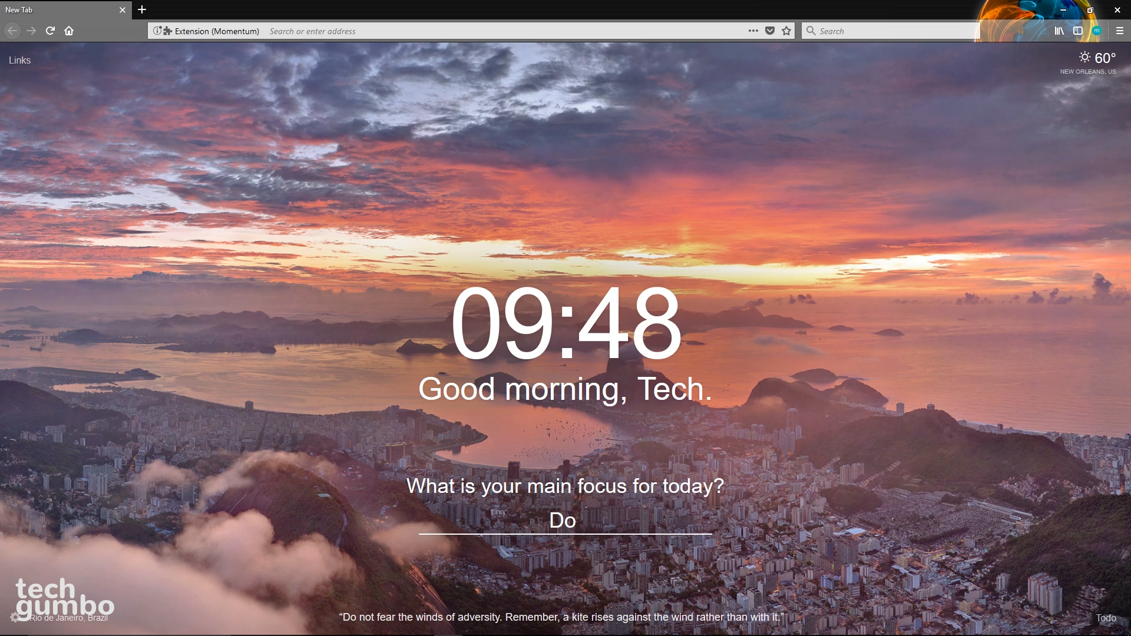
pyautogui.write('nothing')
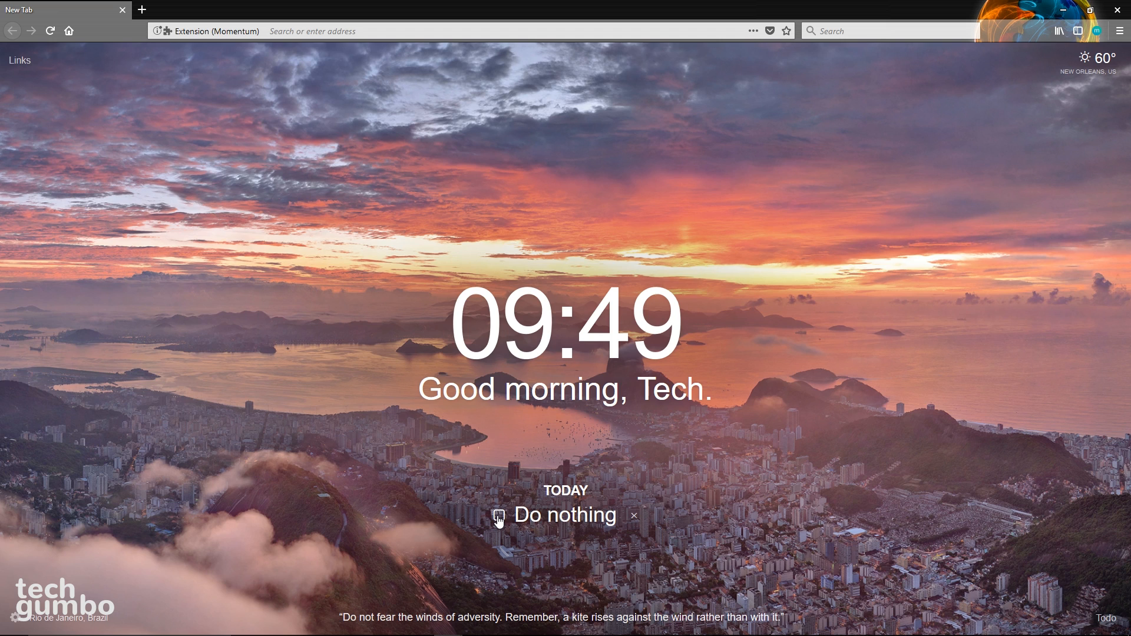
pyautogui.click(499, 515)
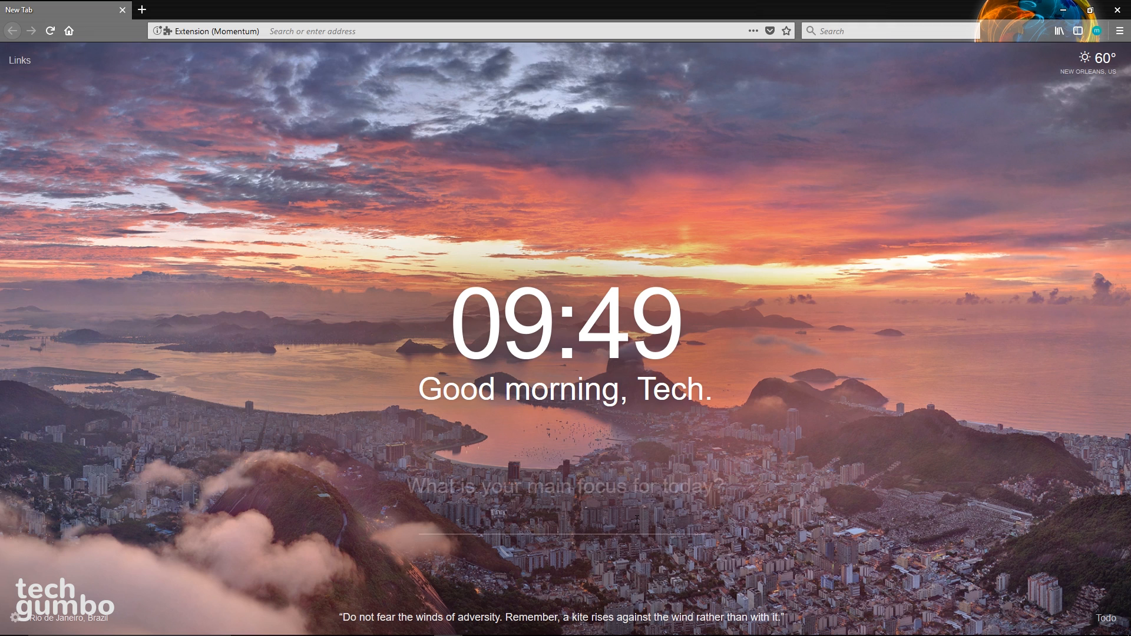
pyautogui.write('Still')
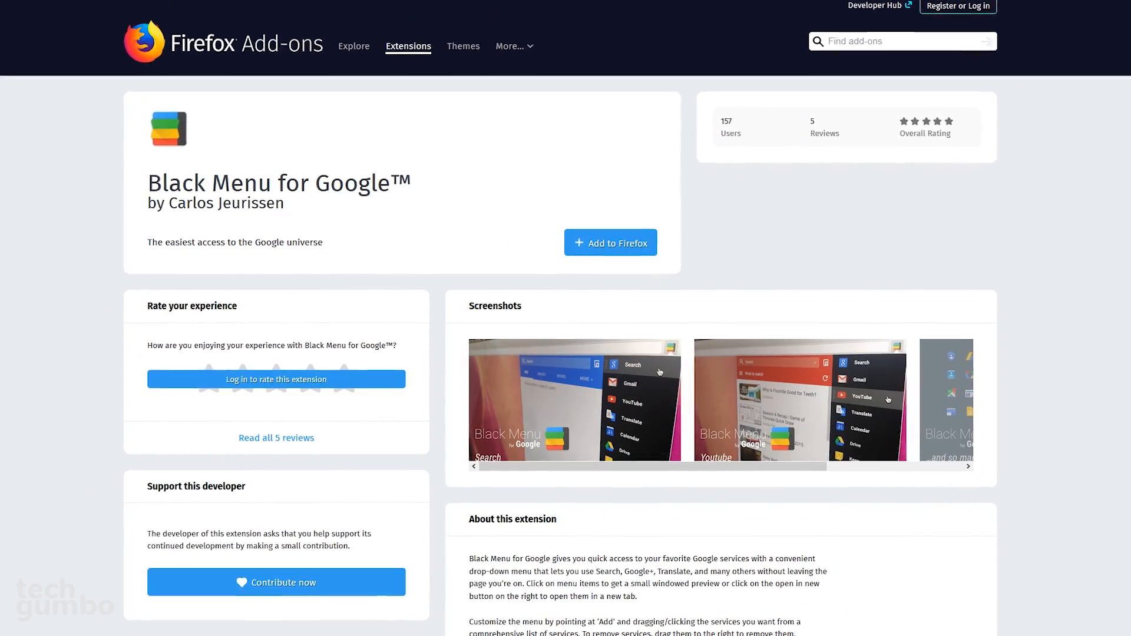
pyautogui.scroll(-3)
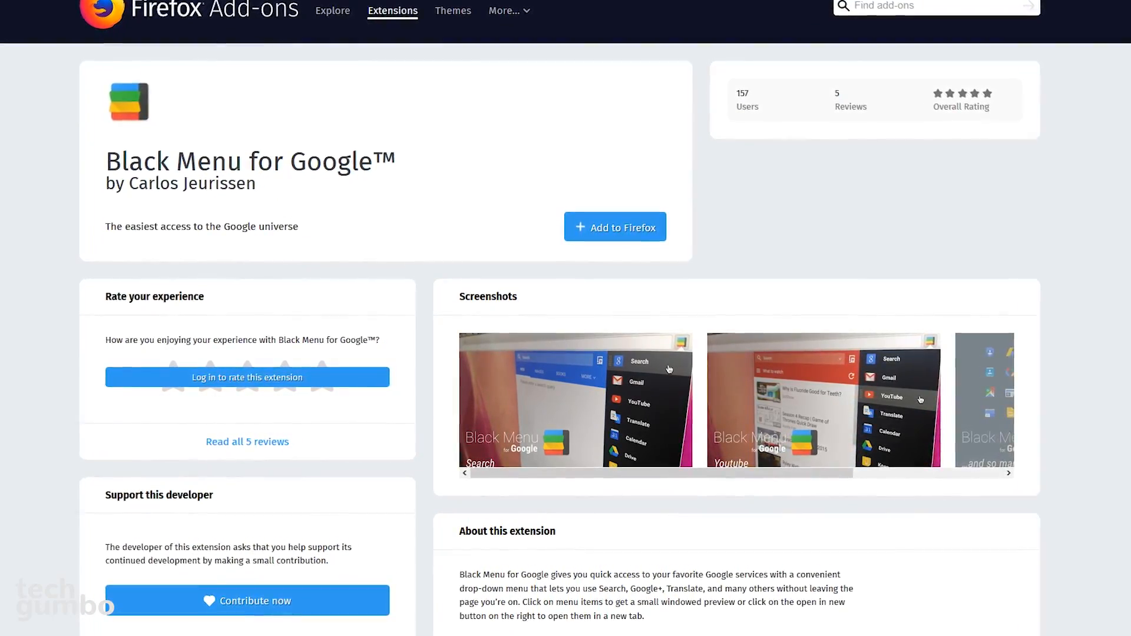
pyautogui.scroll(-3)
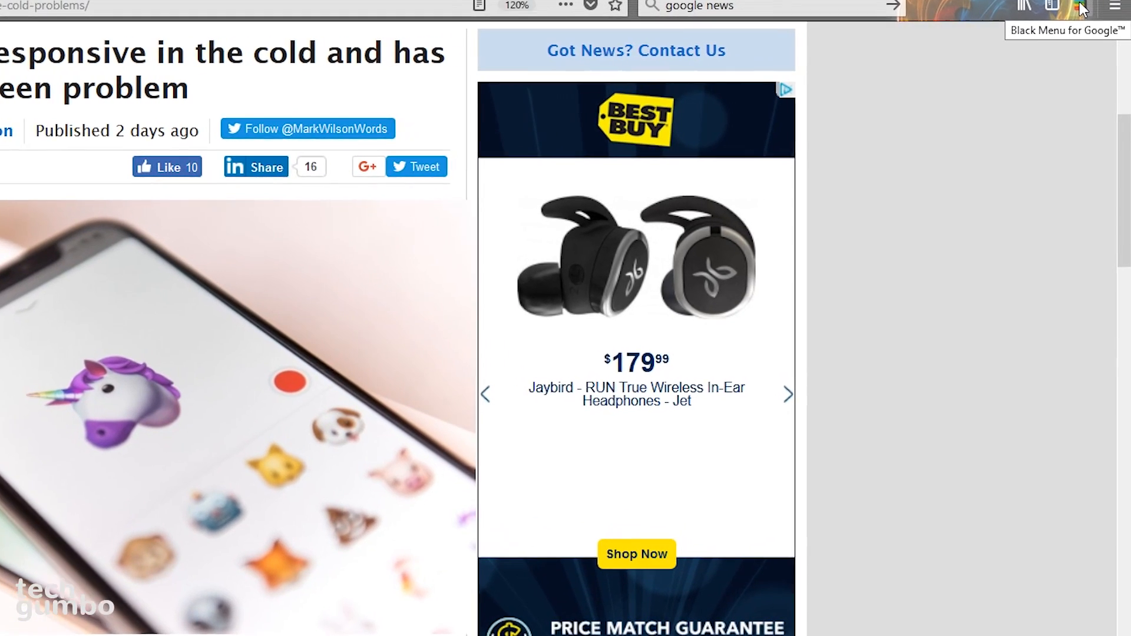
# Preview Google+, Translate and YouTube inside the Black Menu panel and scroll its service list.
pyautogui.click(1079, 8)
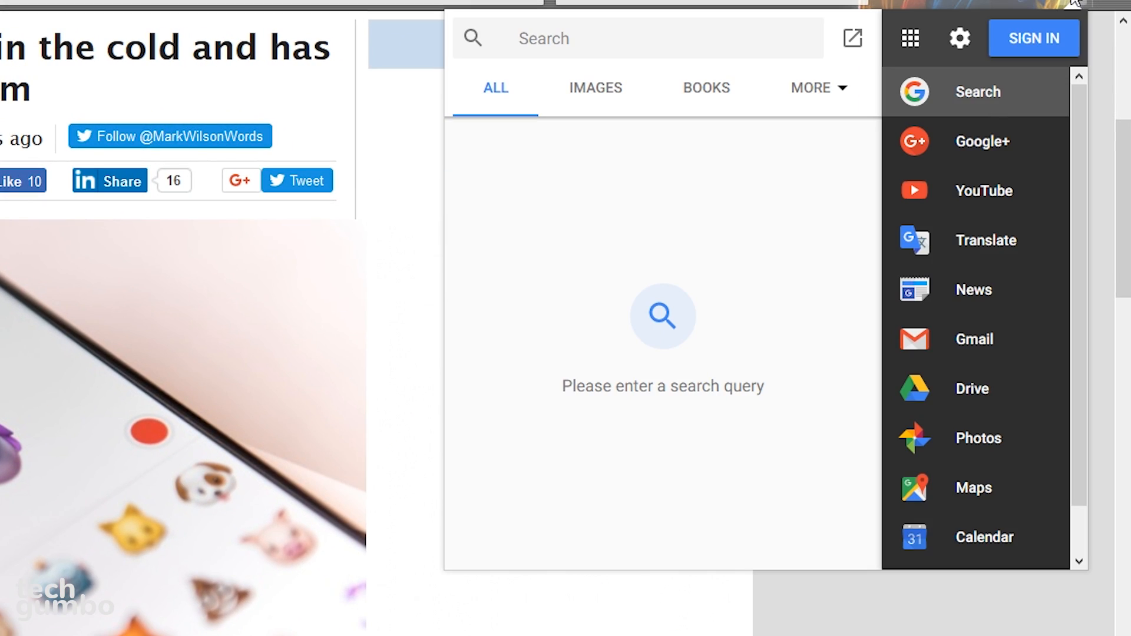
pyautogui.click(981, 142)
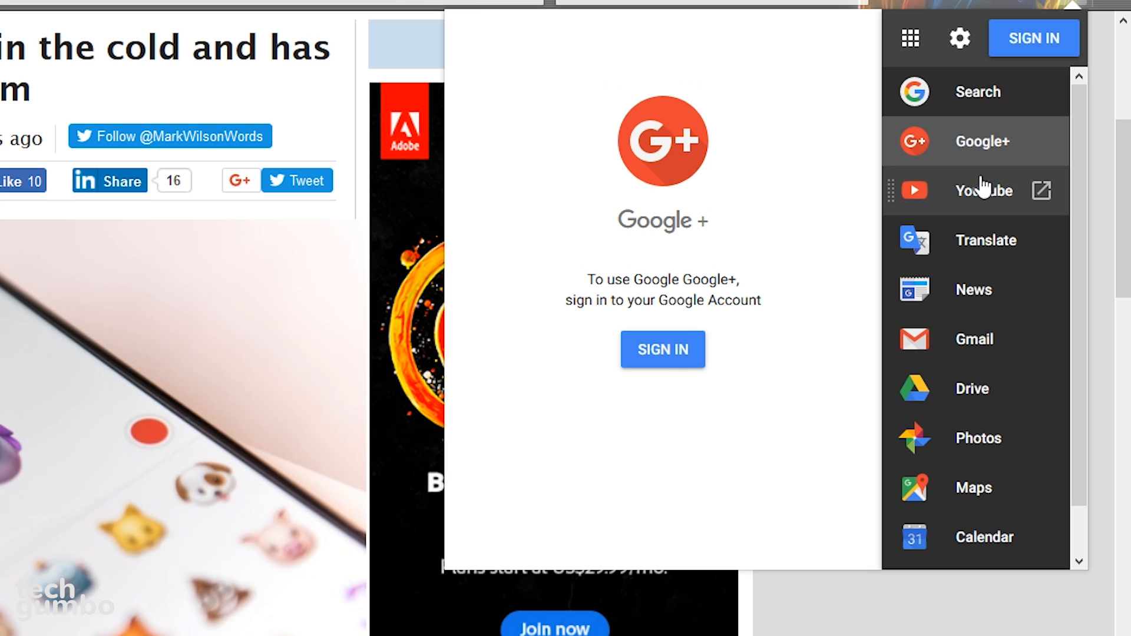
pyautogui.click(985, 240)
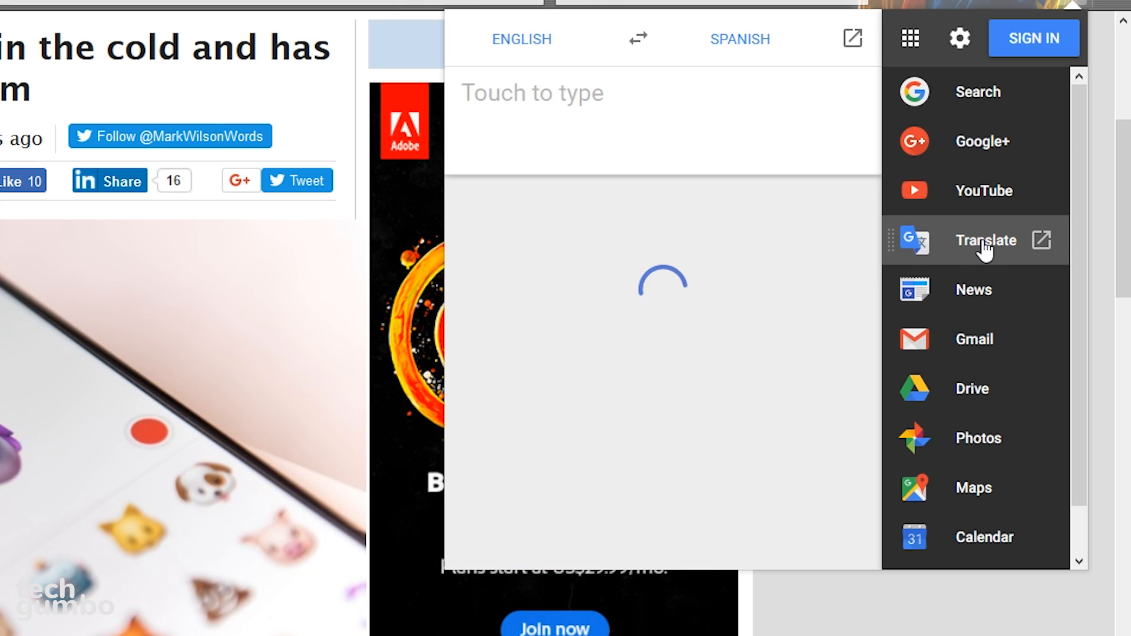
pyautogui.click(983, 190)
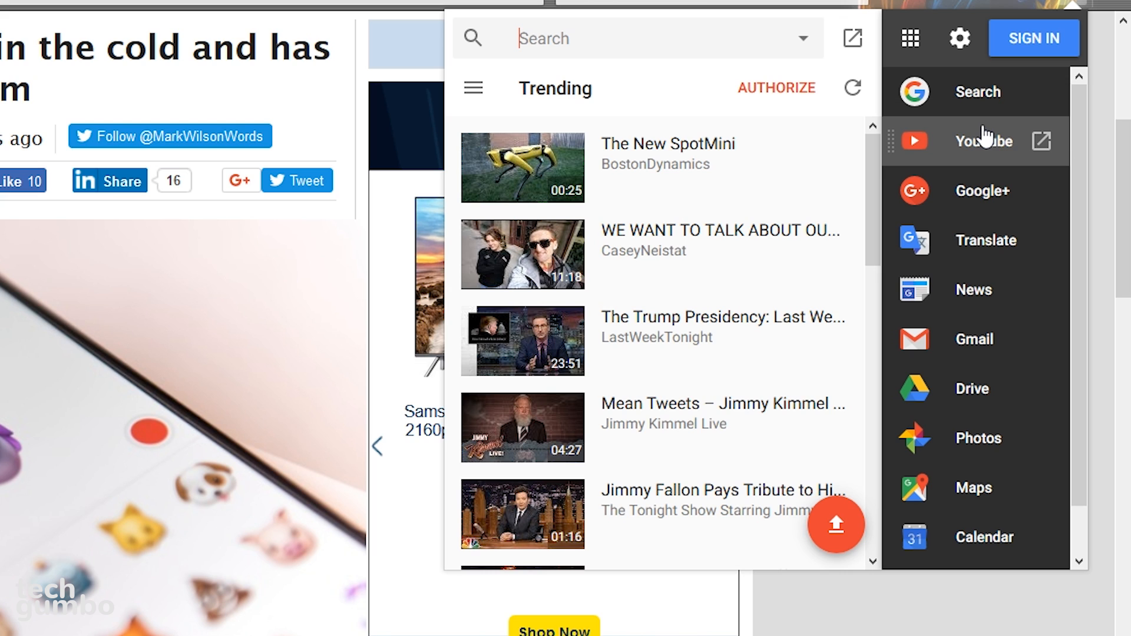
pyautogui.scroll(-3)
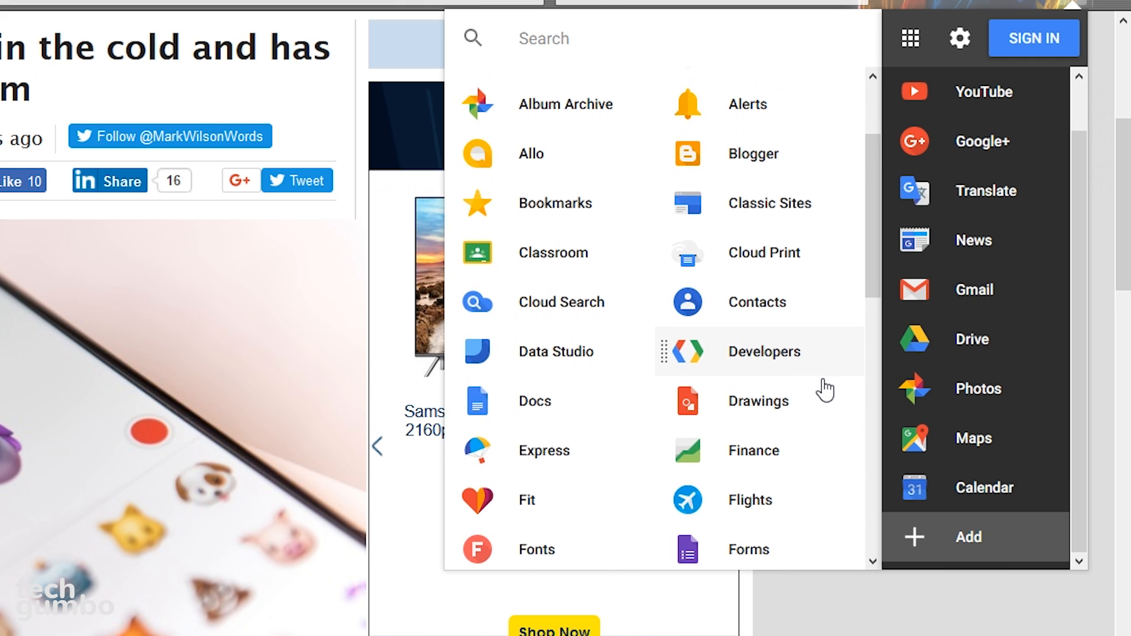
pyautogui.scroll(-3)
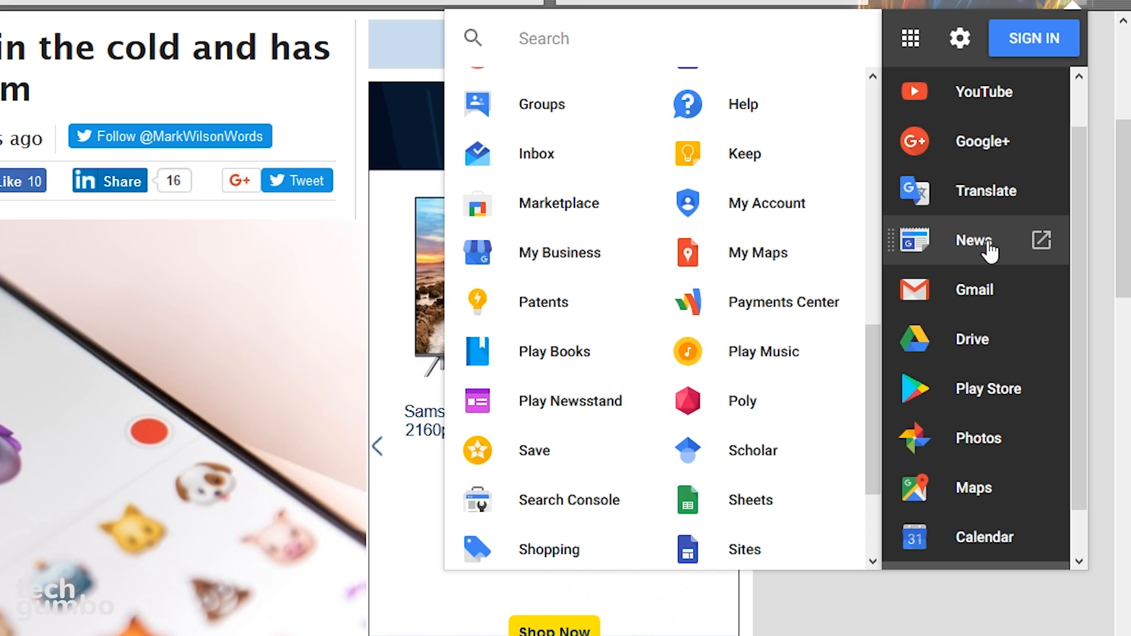
# Drag News out of the services list onto the trash area to remove it.
pyautogui.moveTo(975, 240); pyautogui.dragTo(815, 261)
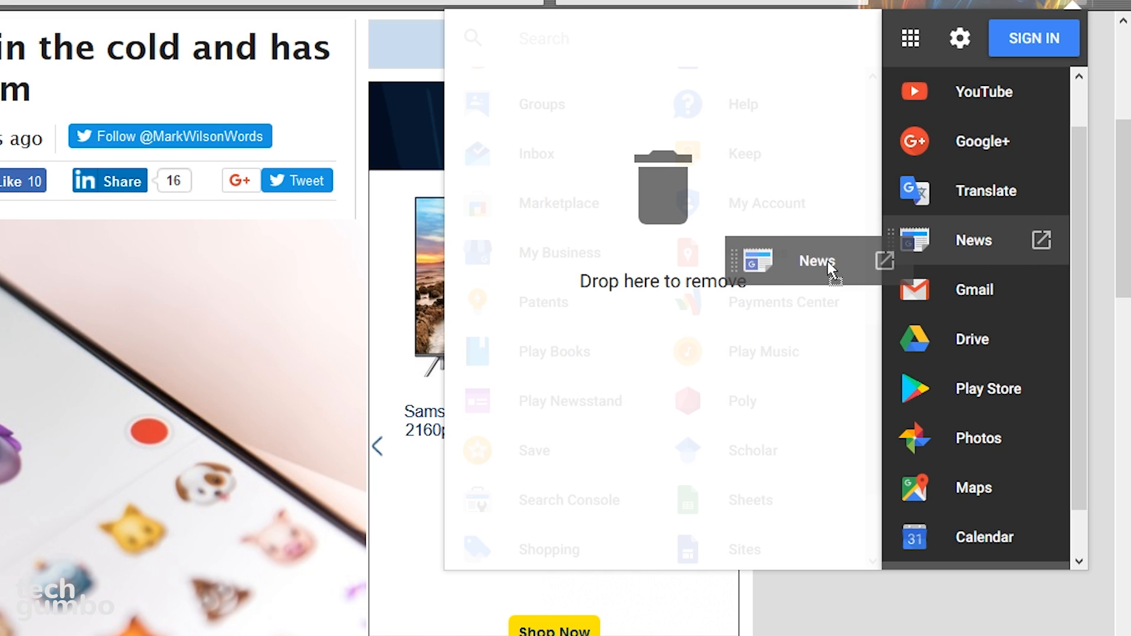
pyautogui.moveTo(815, 260); pyautogui.dragTo(687, 253)
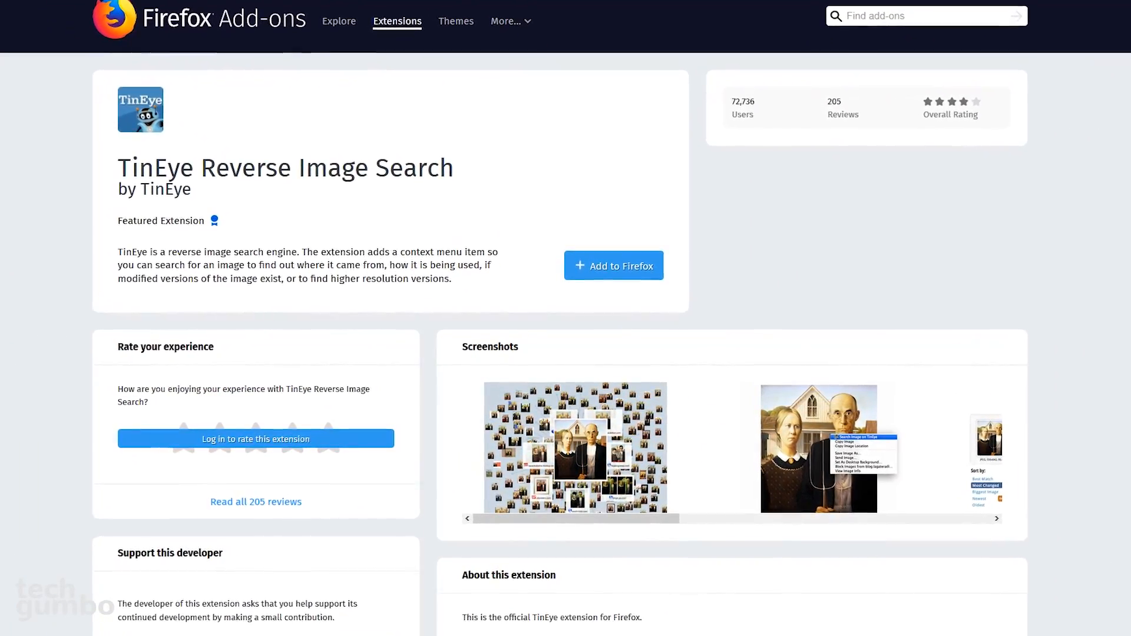
pyautogui.scroll(-3)
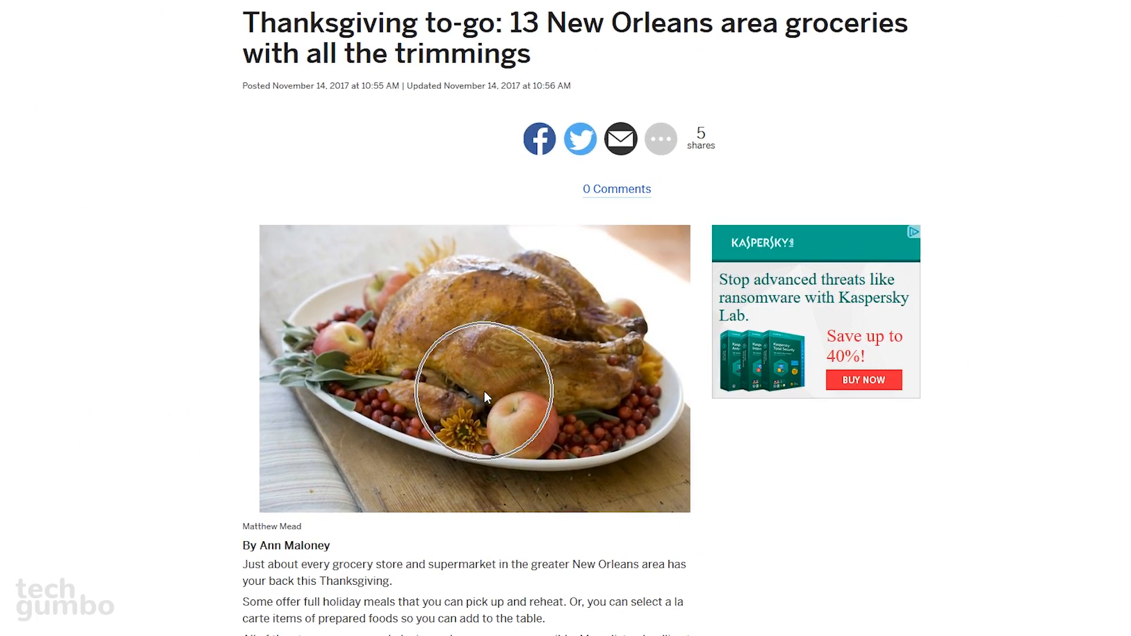
# Run 'Search Image on TinEye' on the roast turkey photo from its context menu.
pyautogui.rightClick(485, 397)
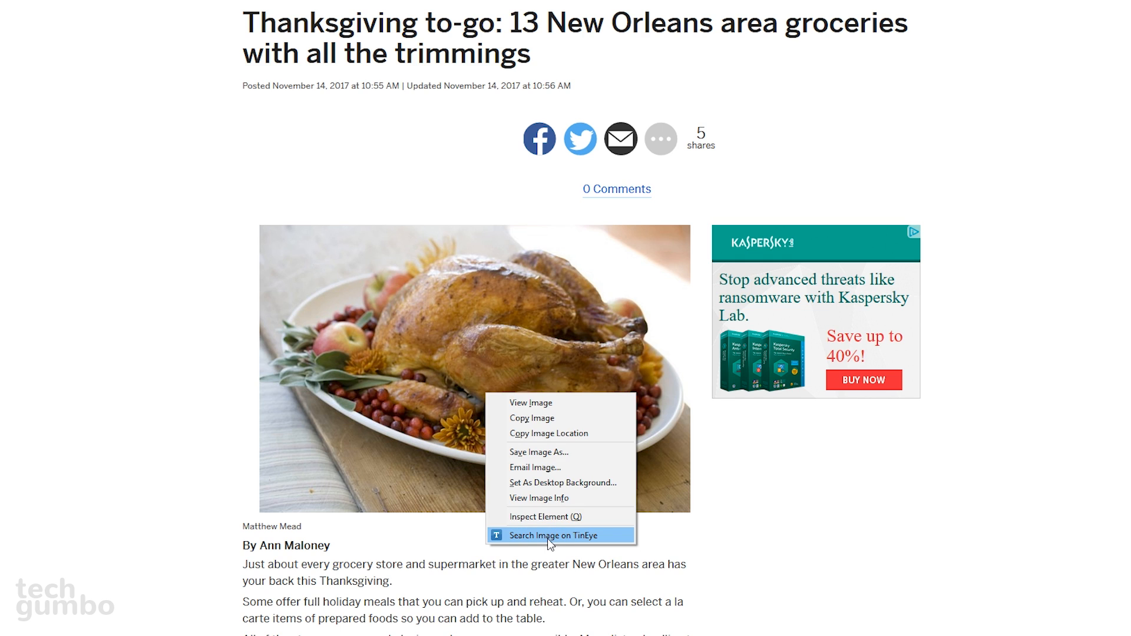
pyautogui.click(556, 535)
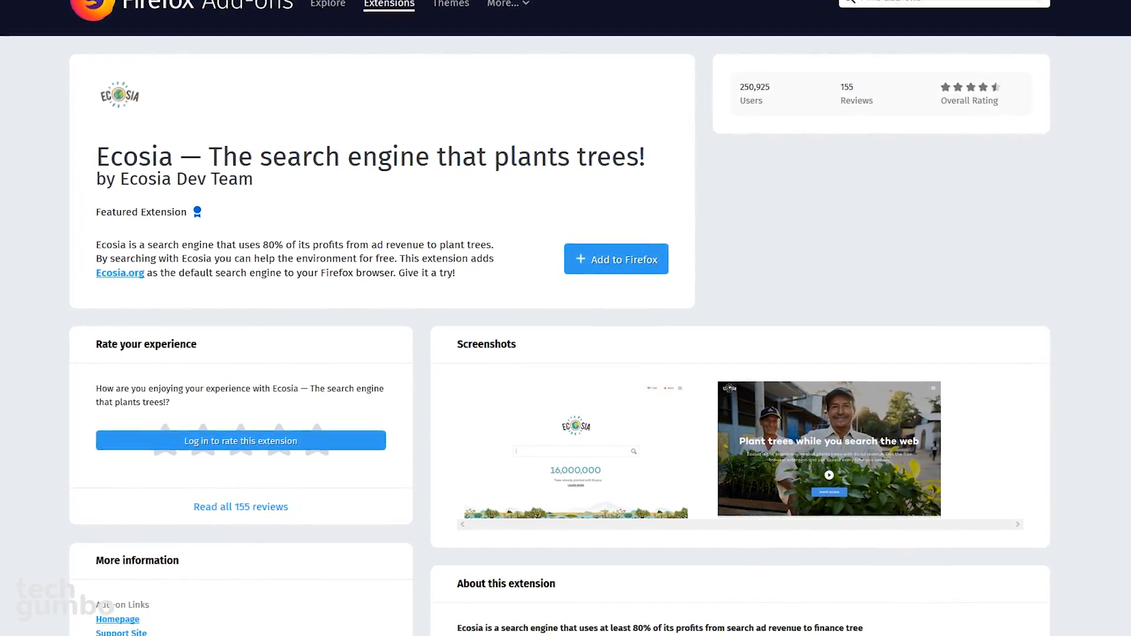
pyautogui.scroll(-3)
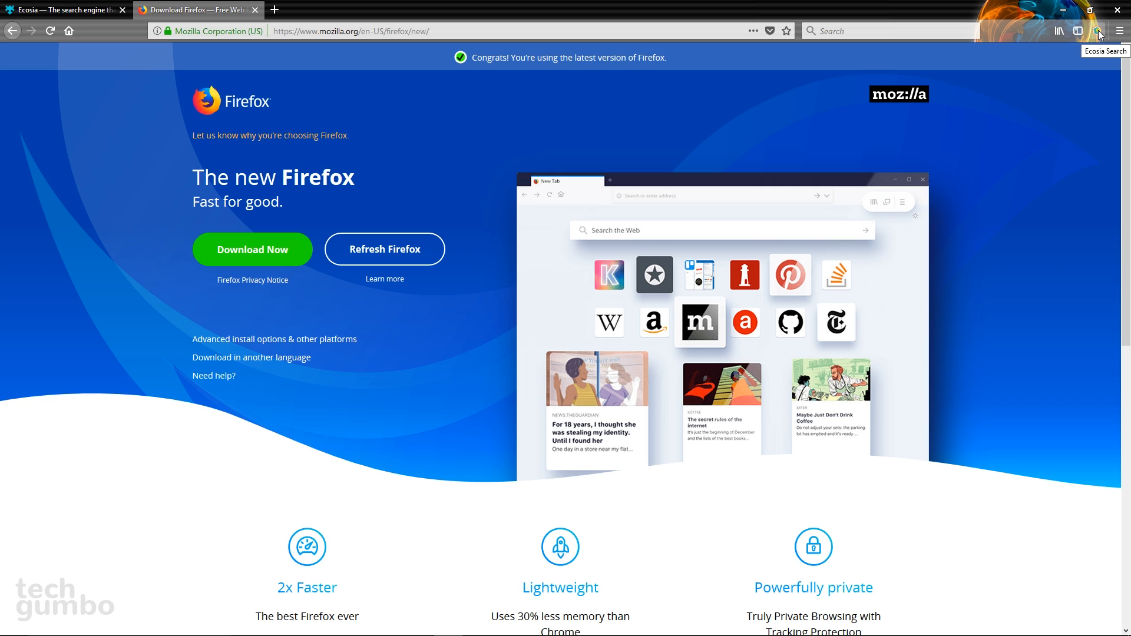
# Launch ecosia.org from the toolbar button and start a search with 'tre'.
pyautogui.click(1099, 31)
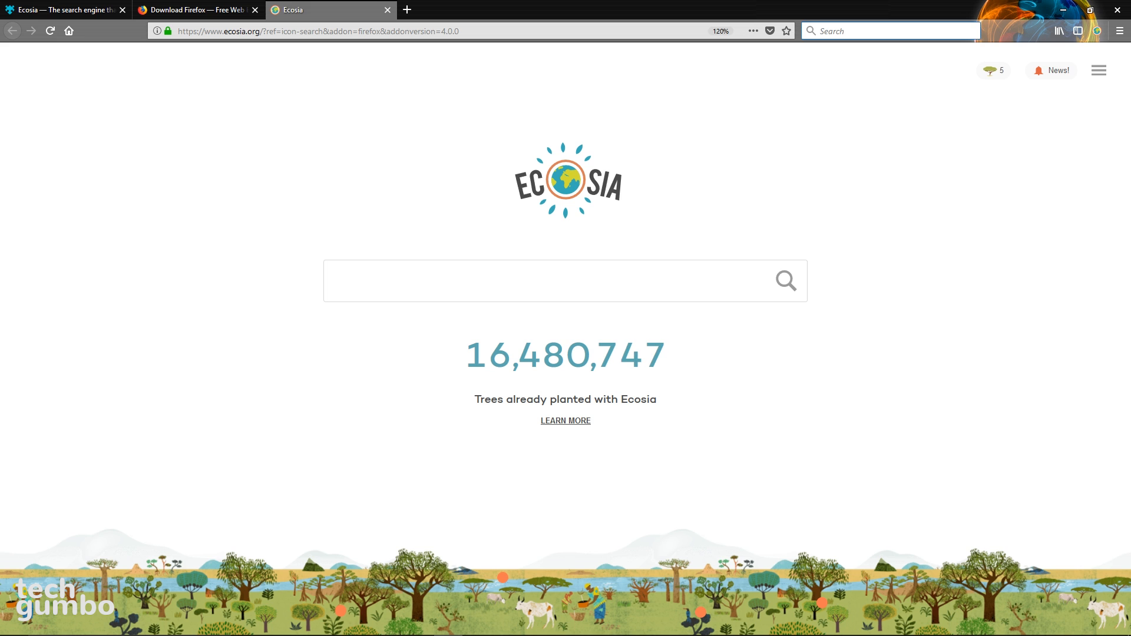
pyautogui.write('tre')
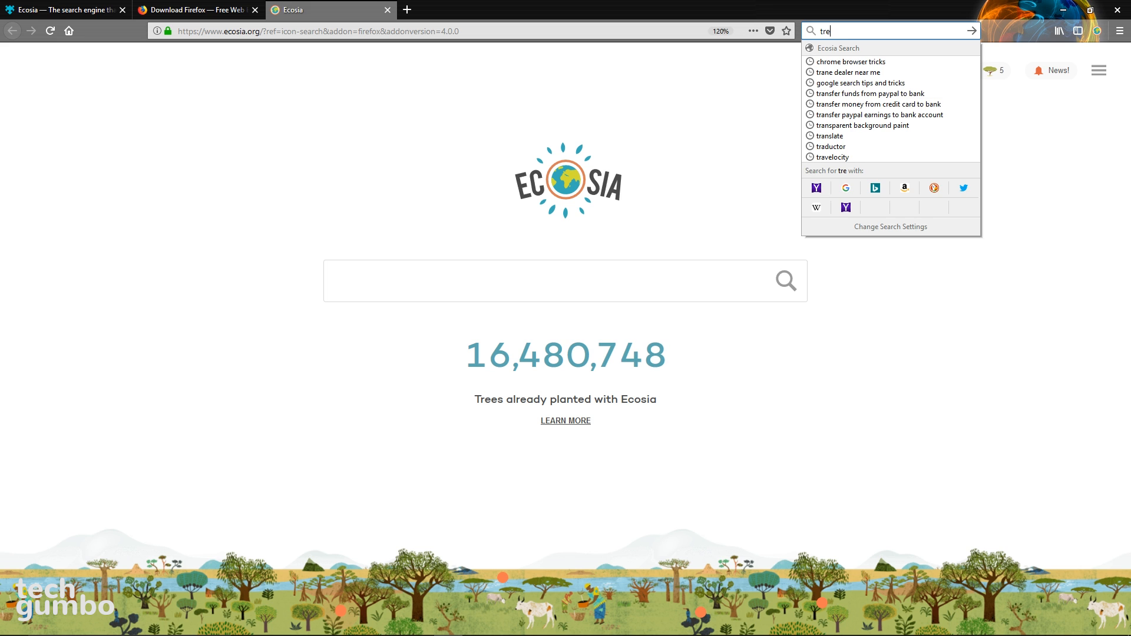